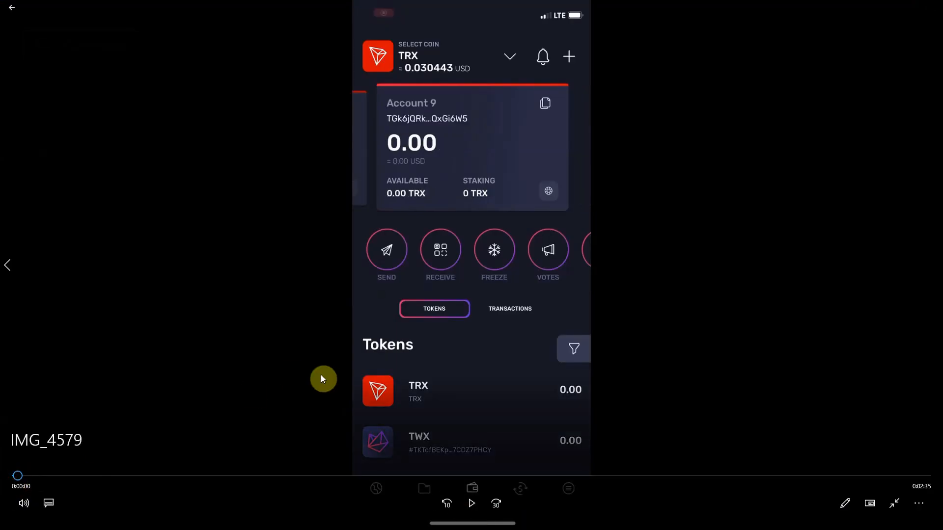
mouse_move(316, 379)
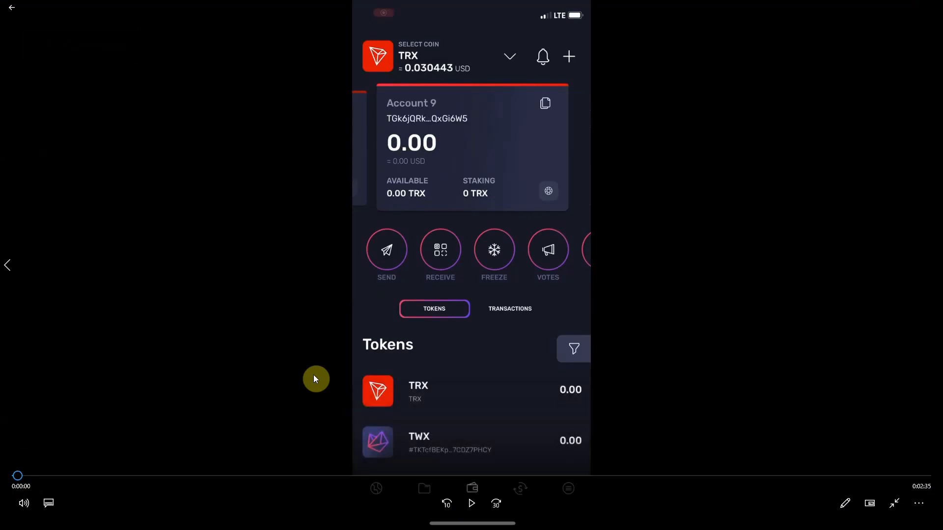
mouse_move(642, 329)
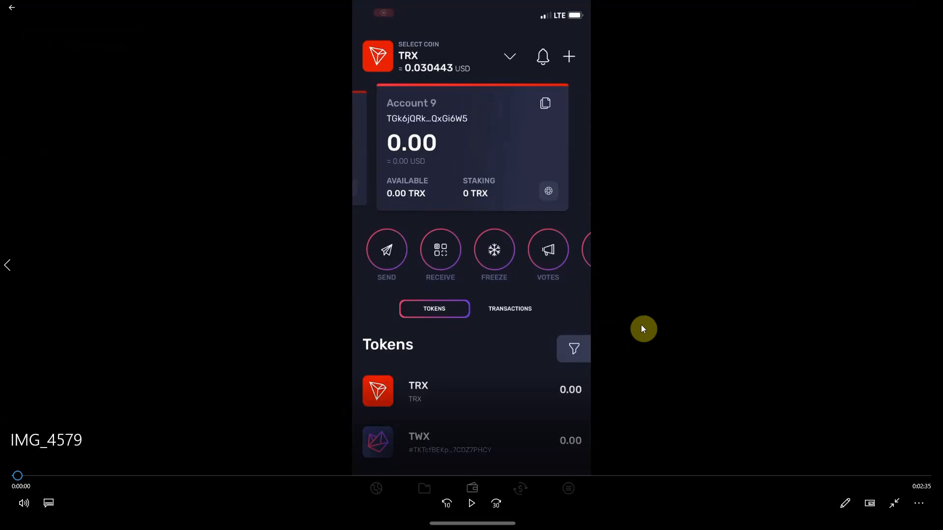
mouse_move(631, 304)
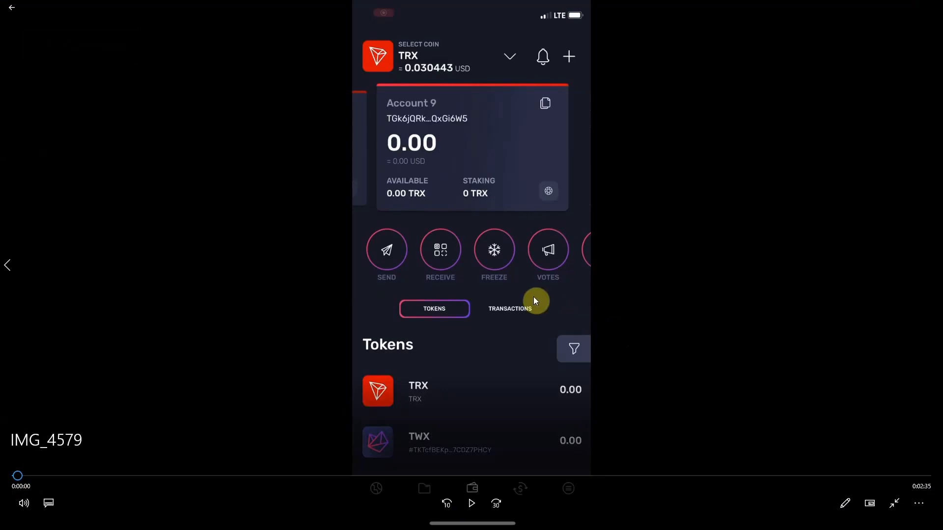
mouse_move(556, 353)
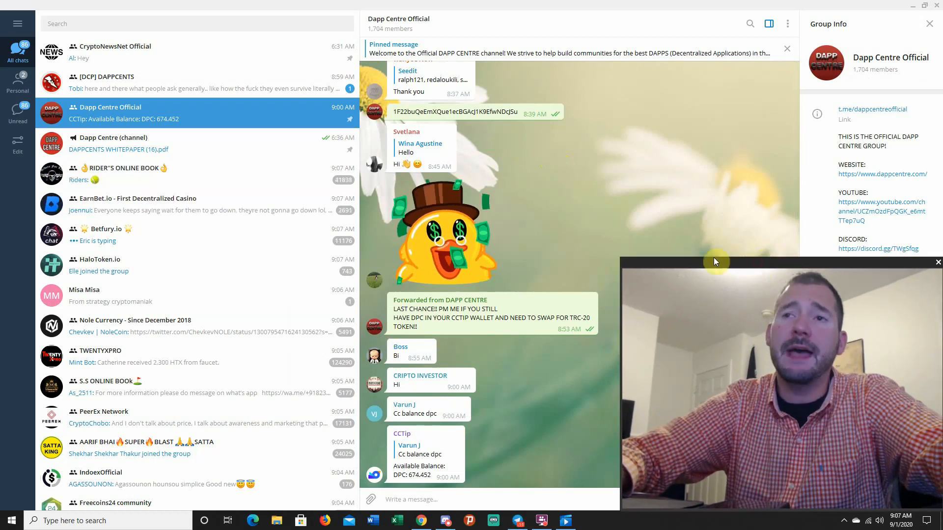
Scroll down and pause the phone recording at the TronWallet screen
scroll("down", 3)
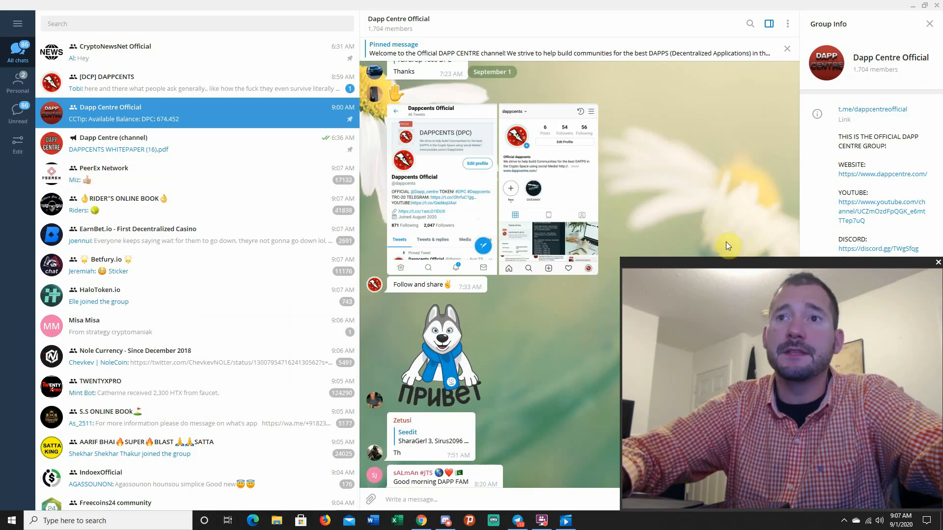
scroll("down", 3)
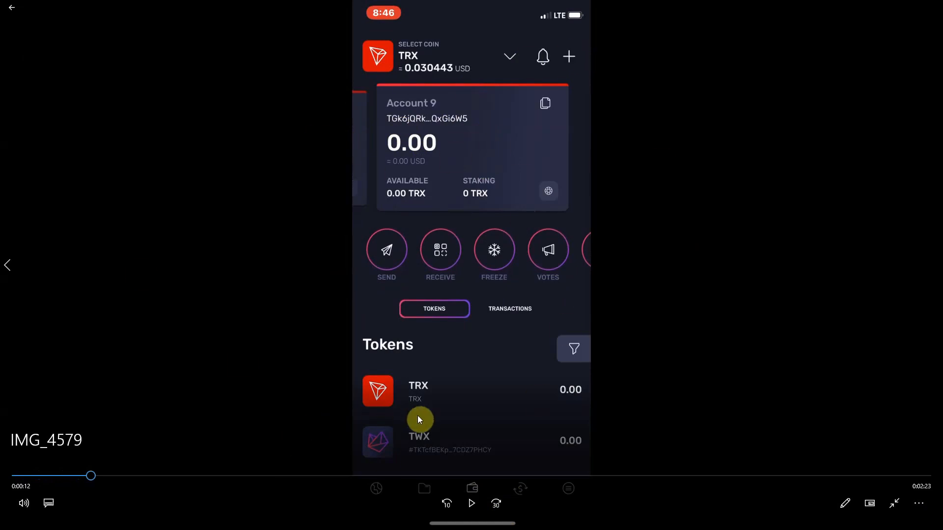
mouse_move(480, 360)
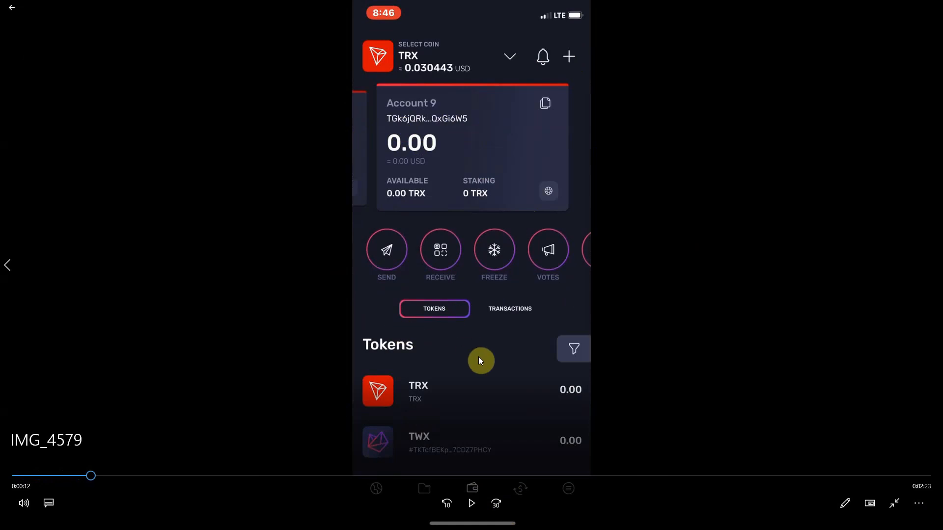
mouse_move(521, 366)
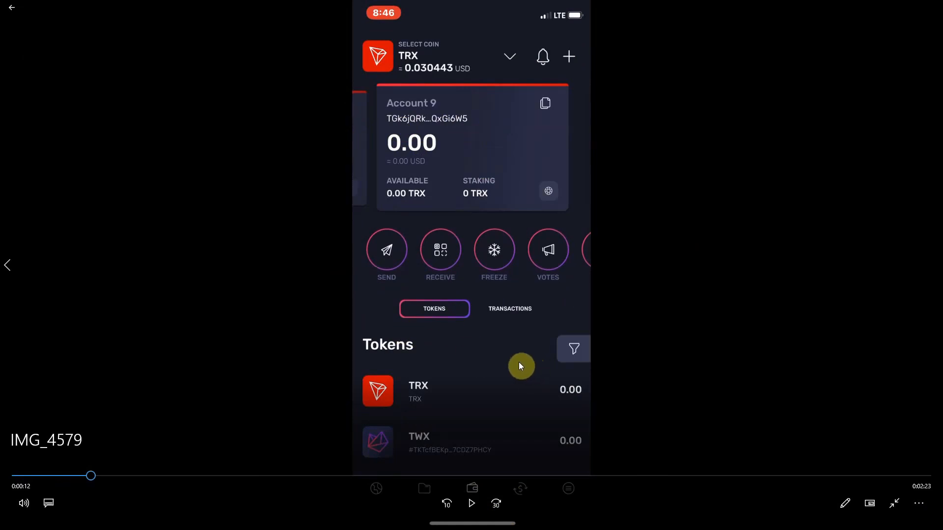
mouse_move(671, 316)
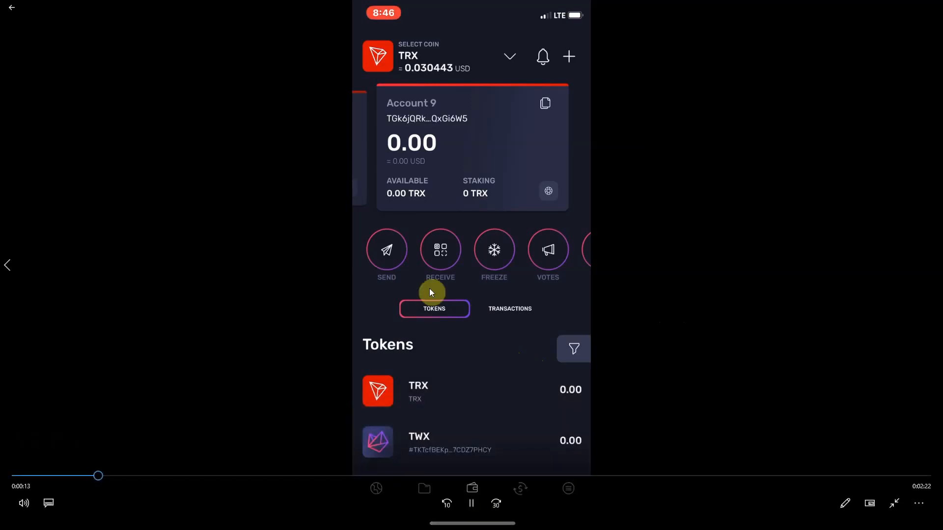
left_click(567, 488)
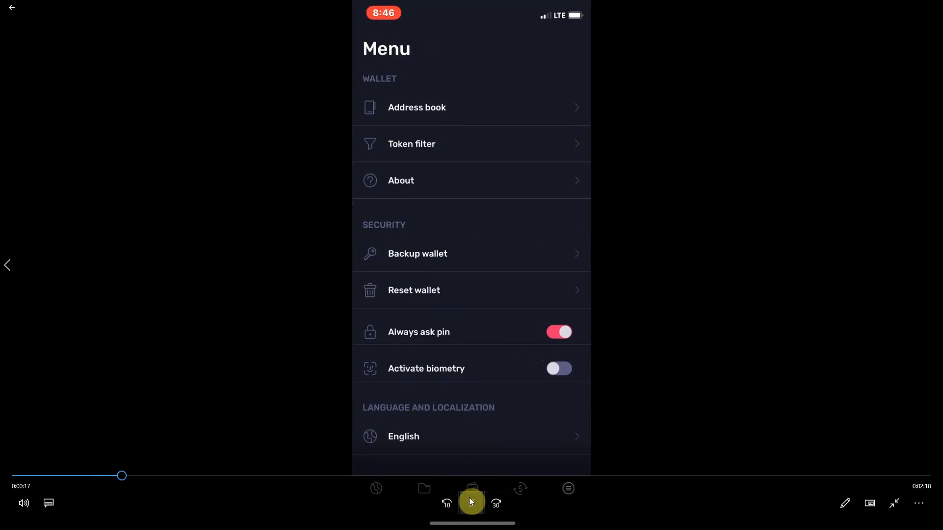
left_click(11, 7)
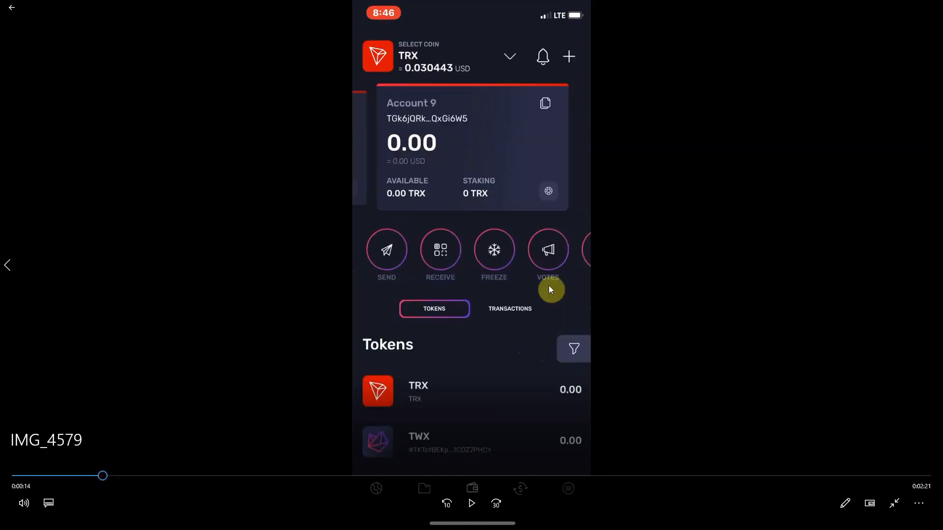
Pause on the wallet menu and bring up the Backup wallet security alert
left_click(471, 502)
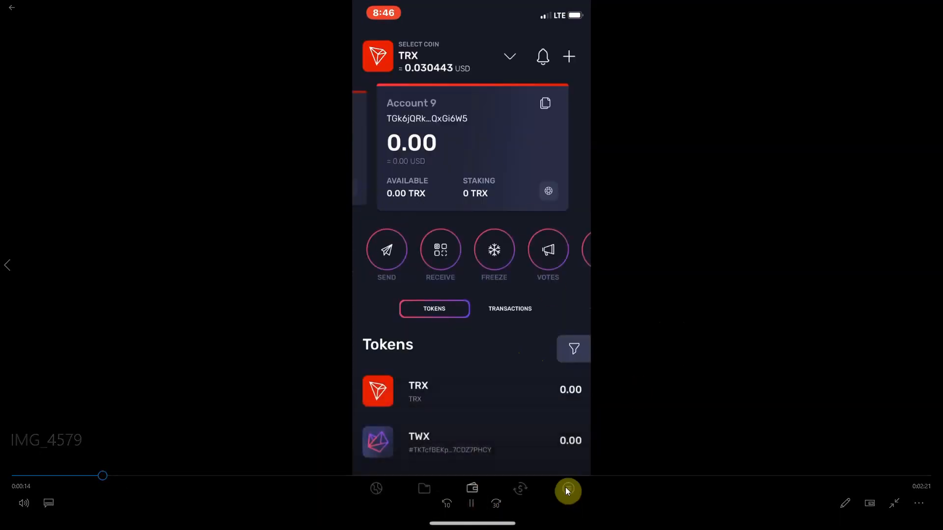
left_click(567, 488)
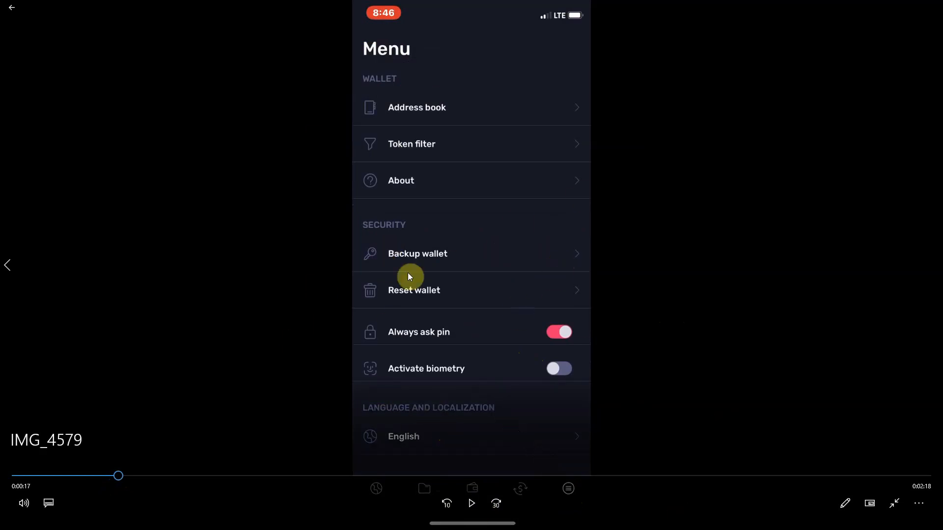
mouse_move(397, 252)
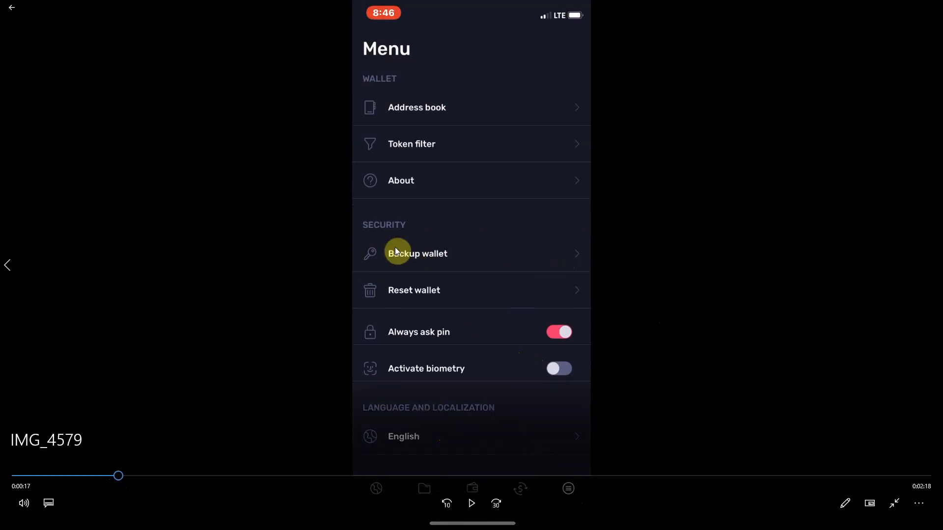
mouse_move(414, 252)
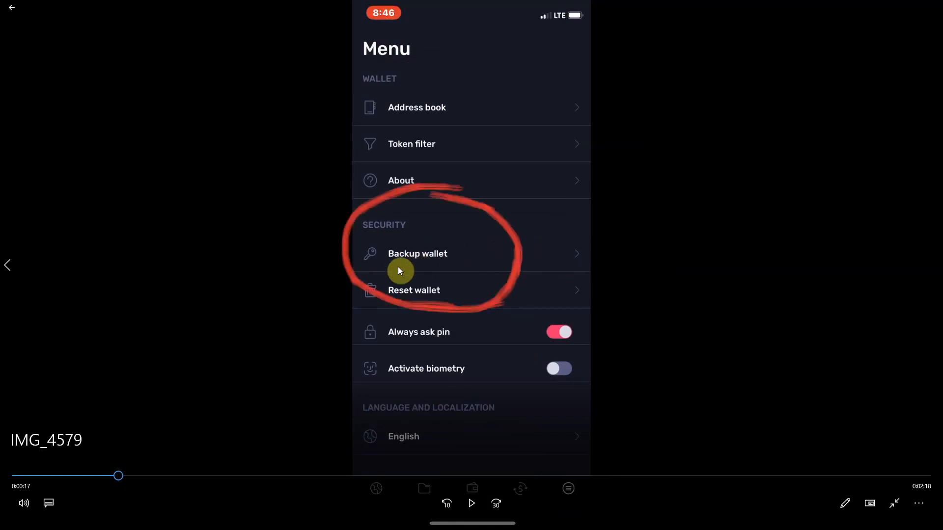
mouse_move(472, 389)
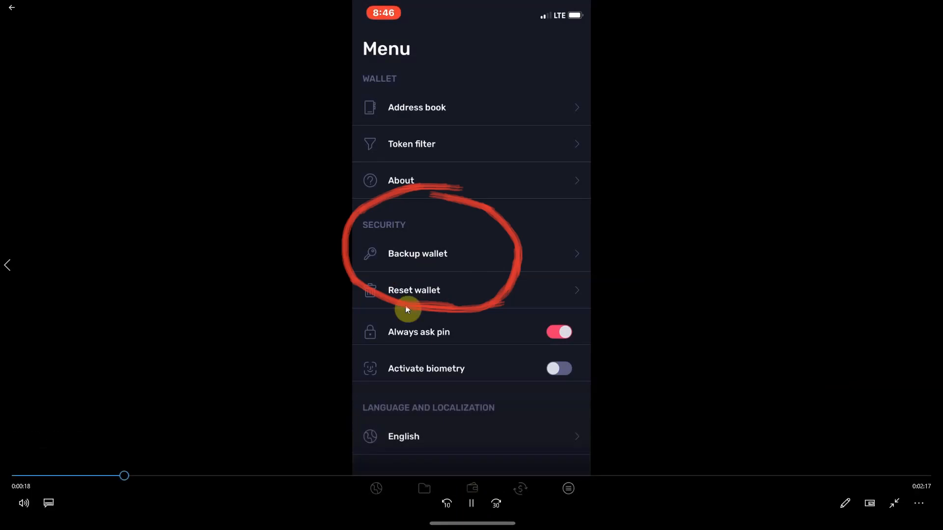
left_click(416, 253)
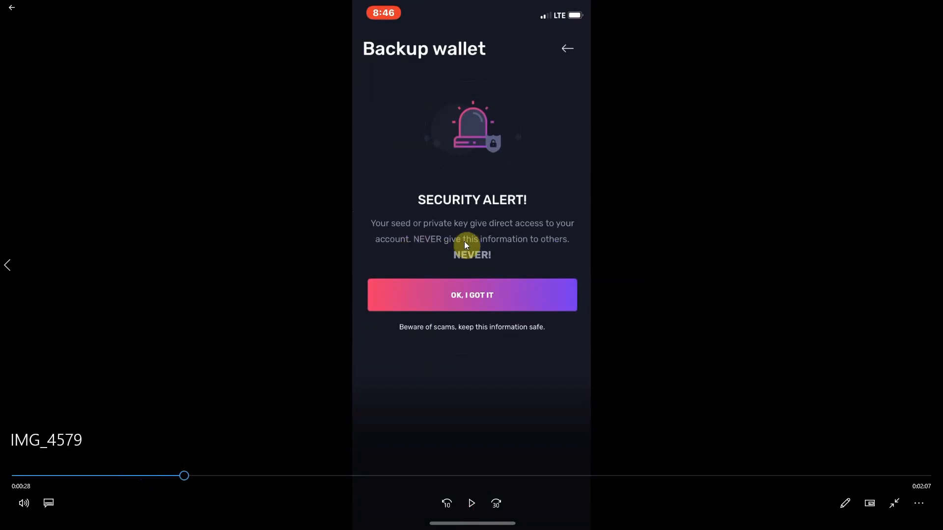
mouse_move(551, 263)
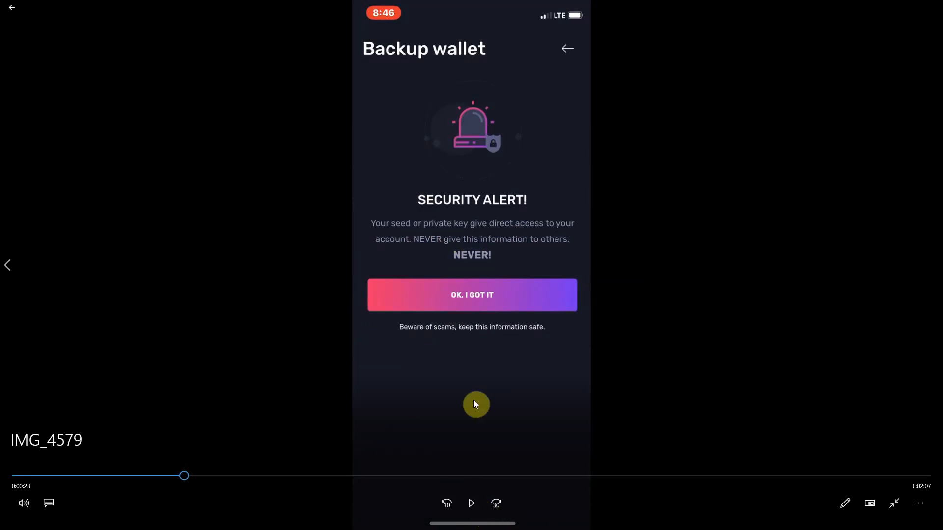
mouse_move(330, 444)
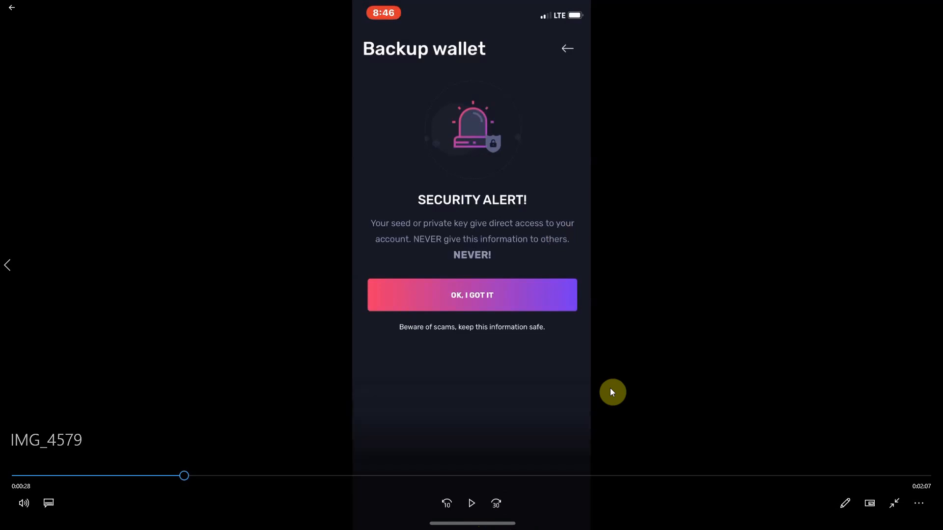
mouse_move(608, 373)
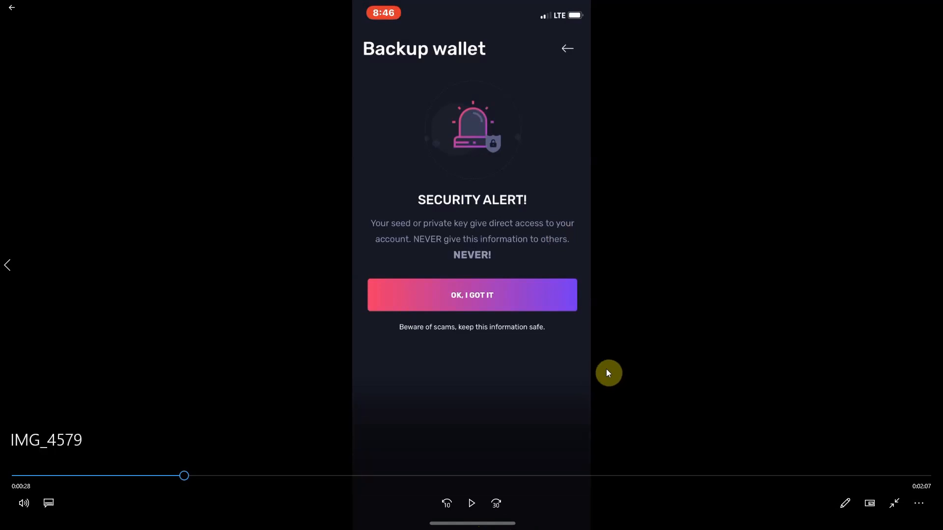
mouse_move(488, 413)
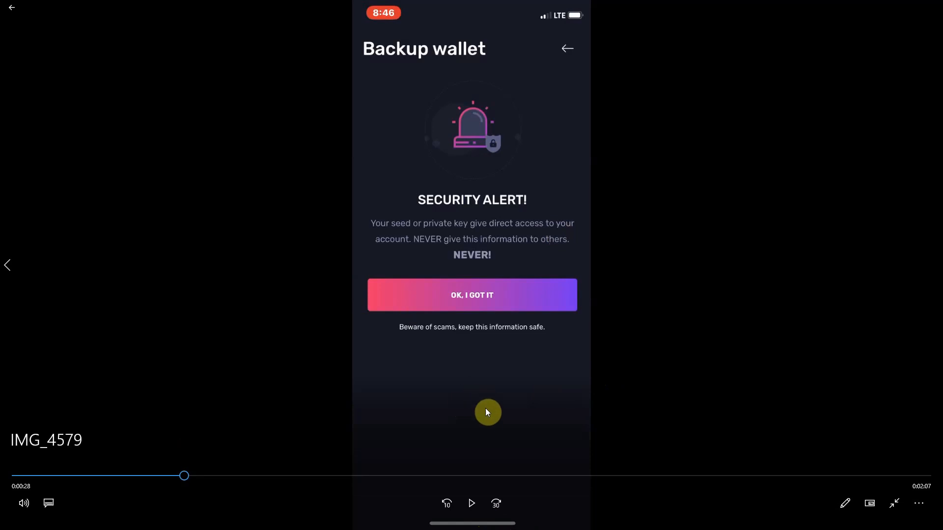
mouse_move(689, 226)
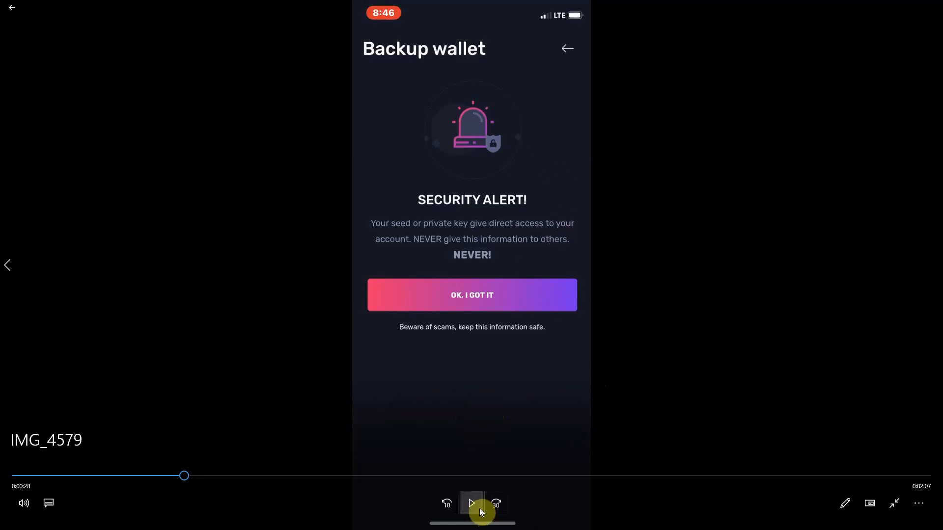
mouse_move(471, 504)
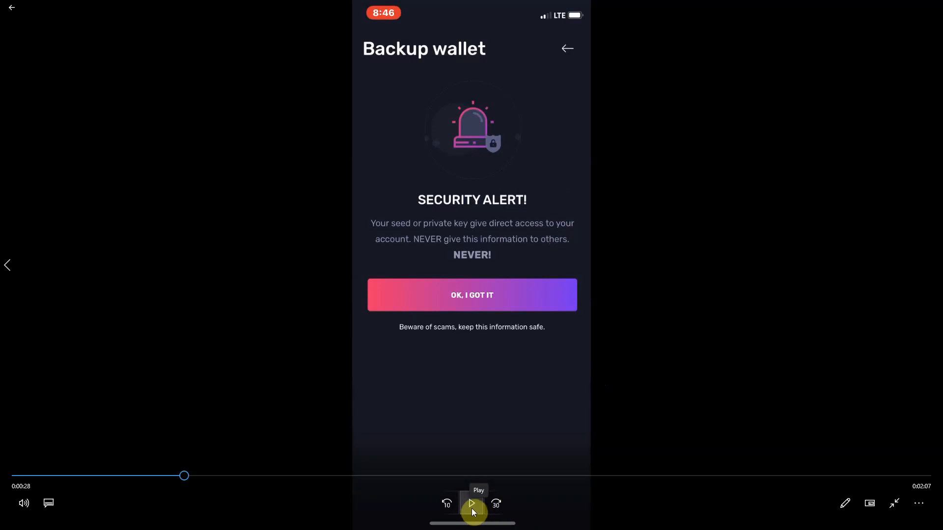
left_click(472, 503)
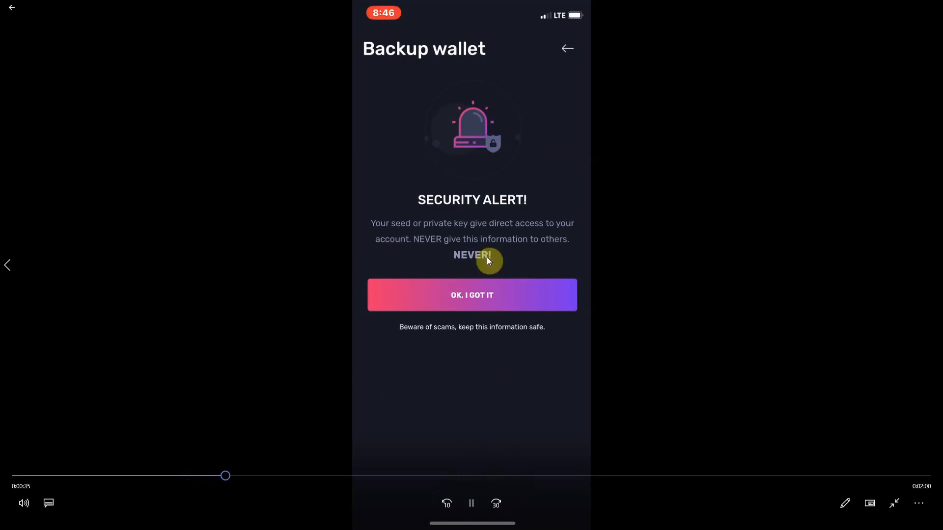
mouse_move(510, 314)
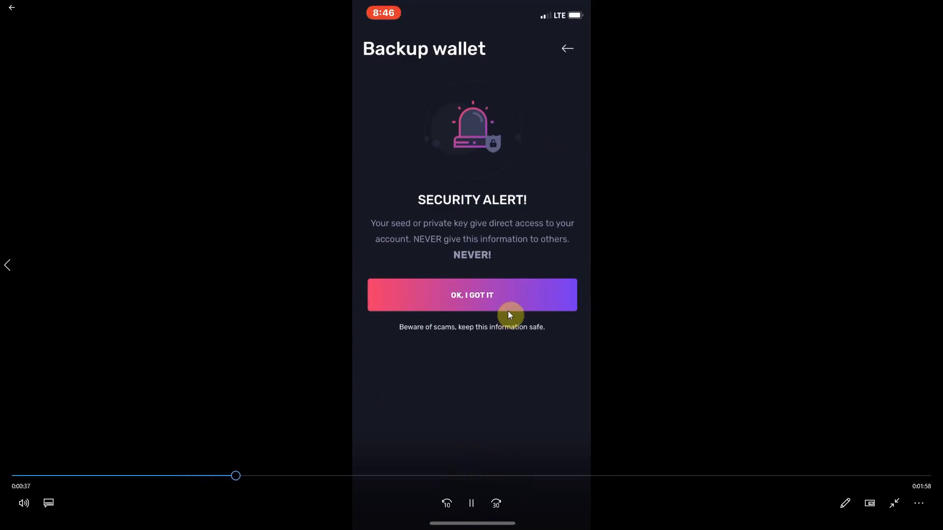
Reveal Account 9's private key backup, then move on to the TRON wallet assets home
left_click(471, 295)
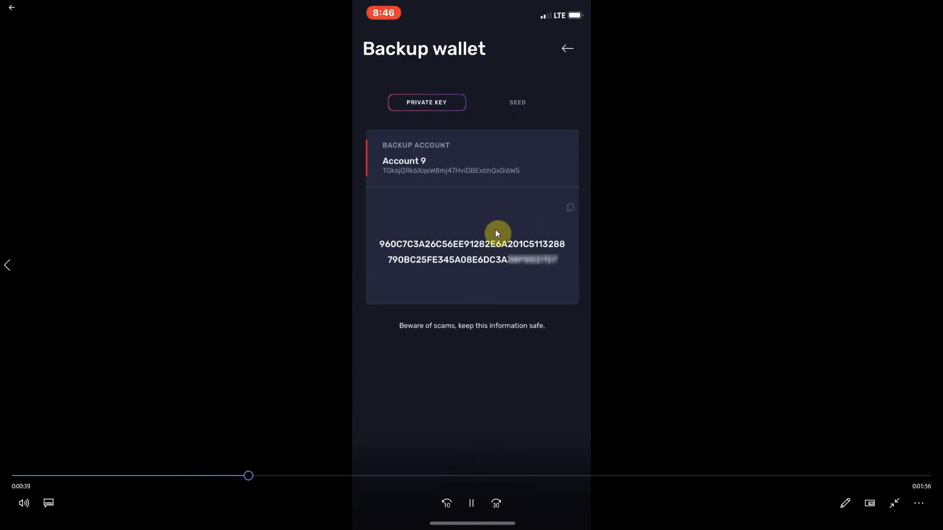
left_click(470, 503)
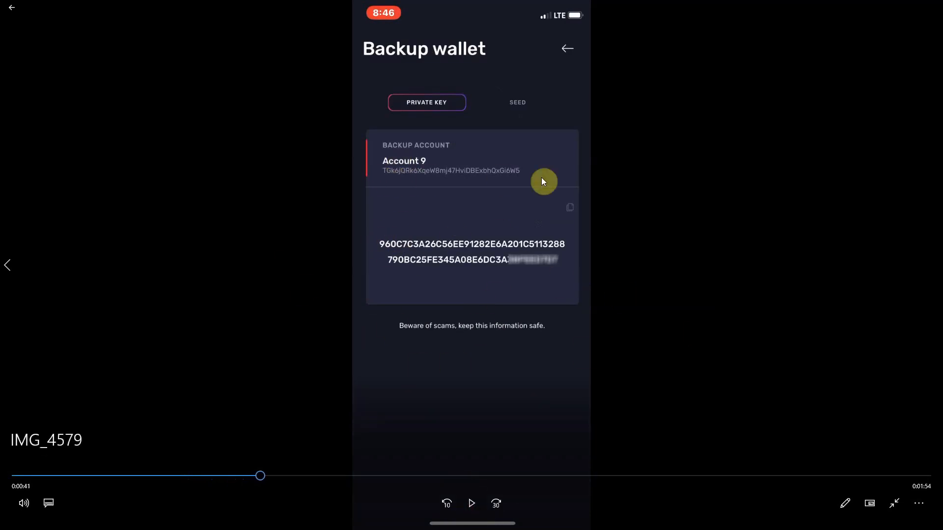
mouse_move(467, 286)
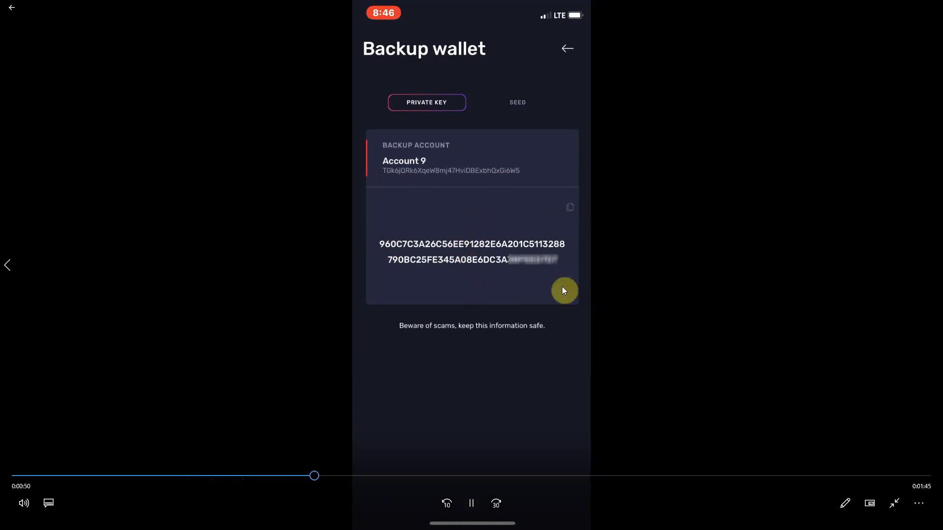
left_click(569, 207)
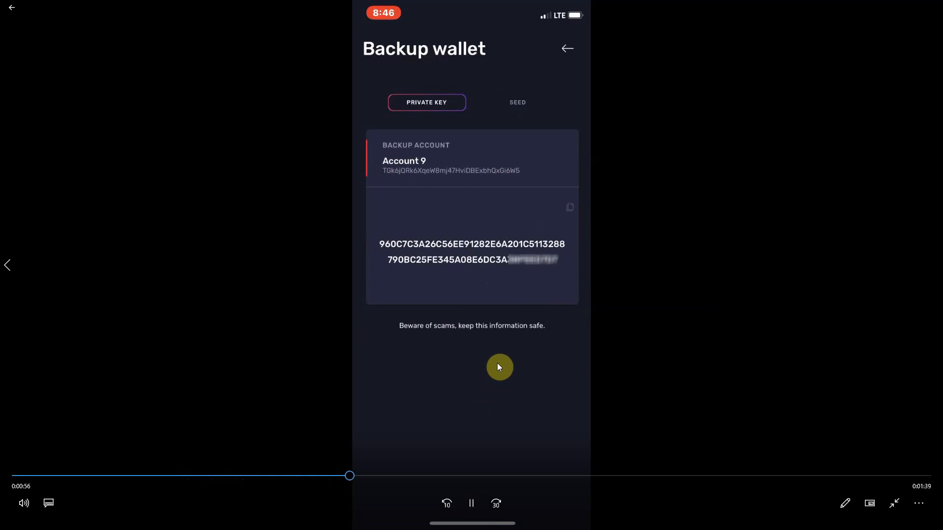
left_click(566, 48)
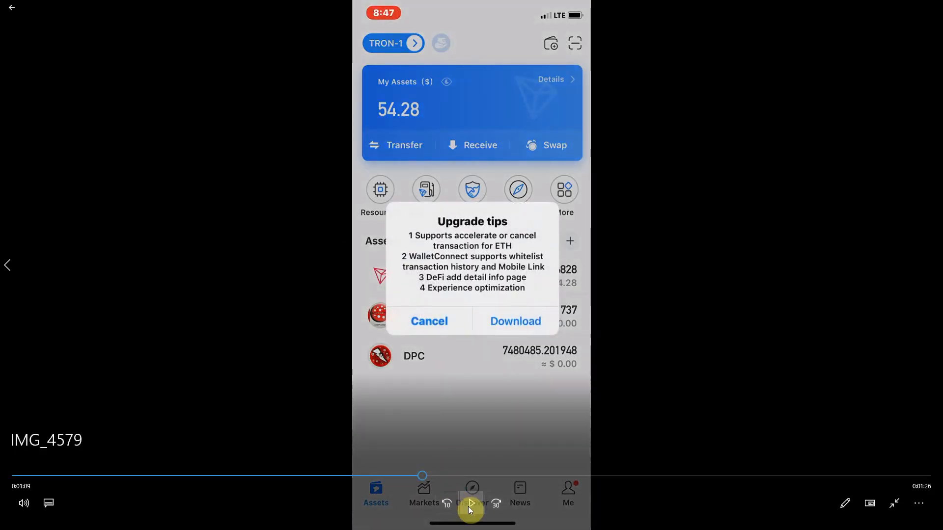
Cancel the upgrade tips and circle the DPC token row in blue
left_click(429, 320)
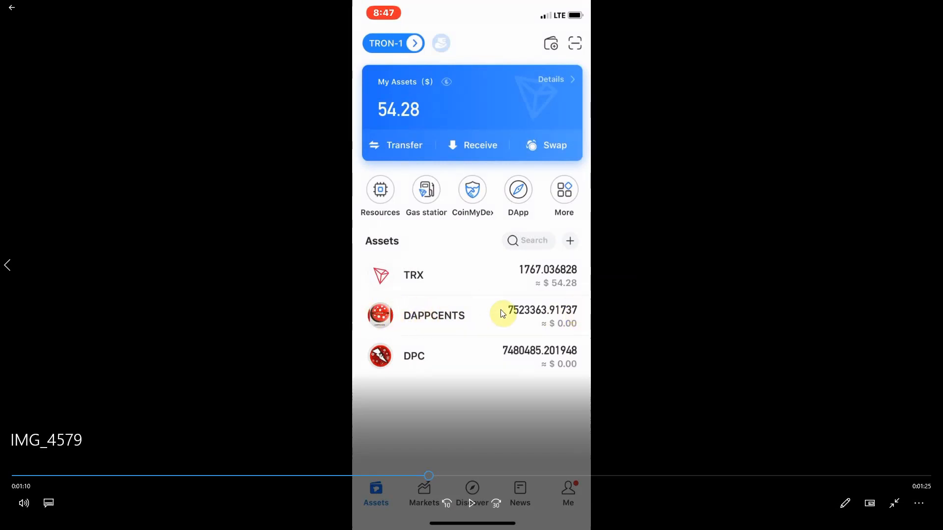
mouse_move(604, 331)
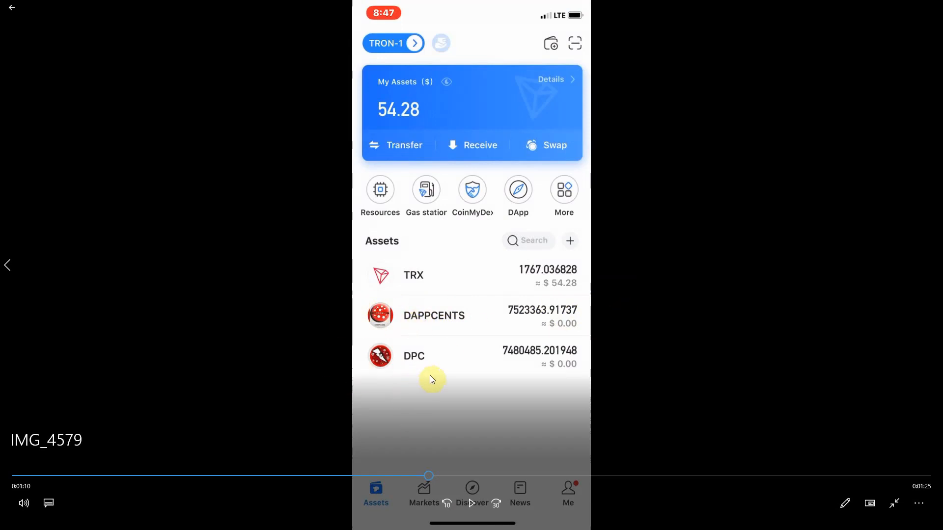
left_click_drag(433, 379, 590, 347)
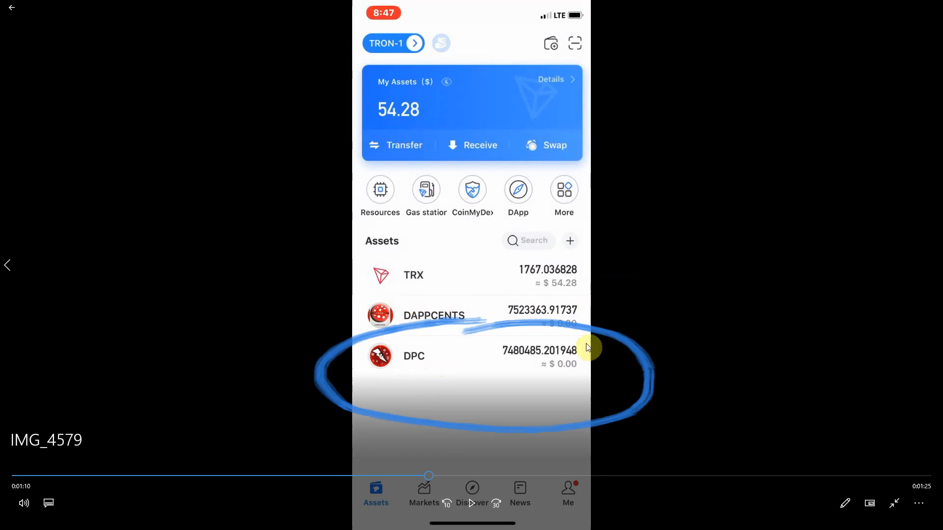
mouse_move(315, 355)
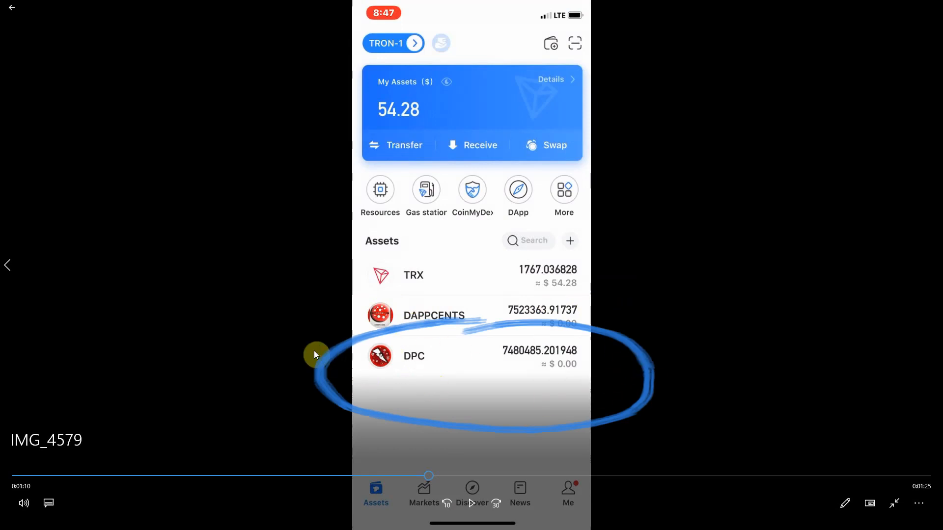
mouse_move(629, 371)
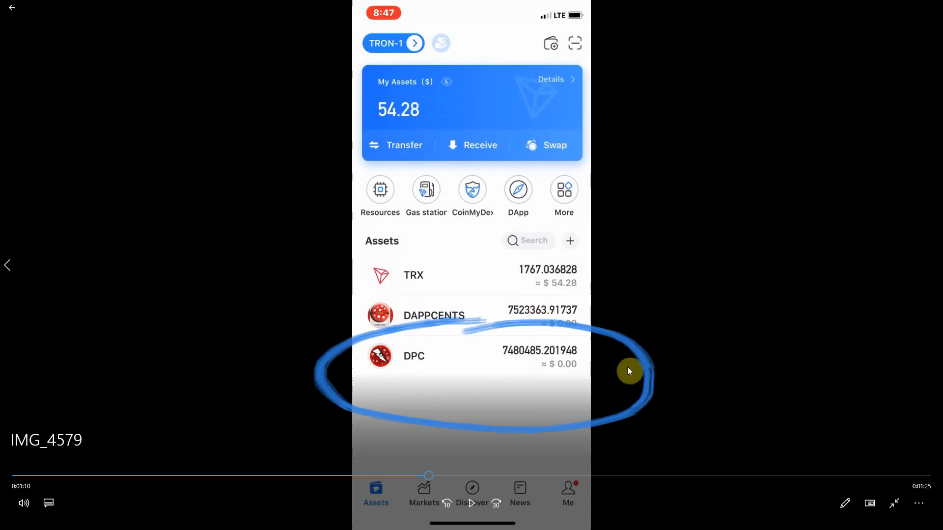
mouse_move(369, 375)
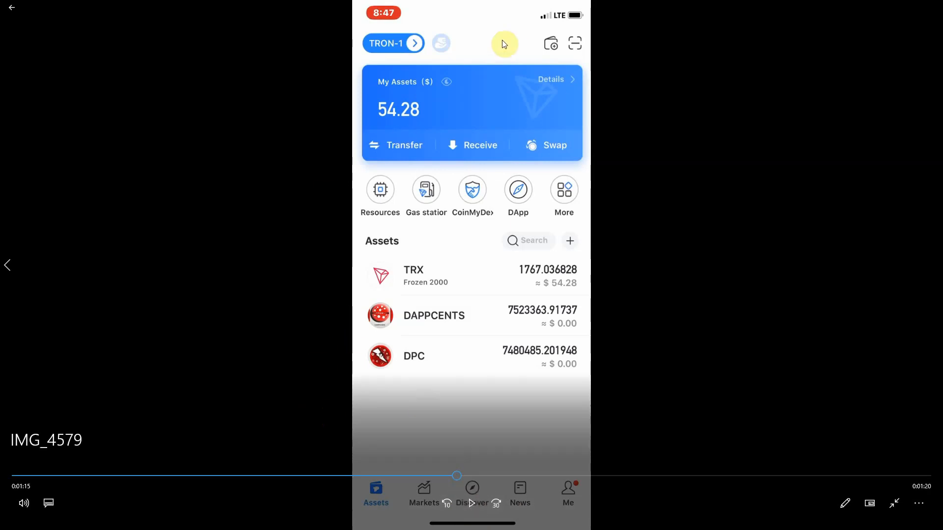
mouse_move(658, 78)
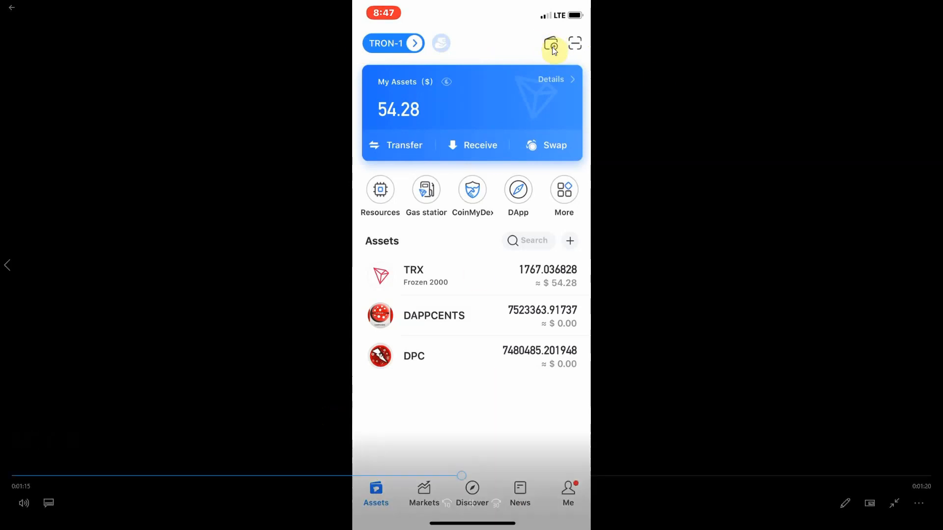
Start importing an existing Tron wallet from the add-wallet list
left_click(550, 43)
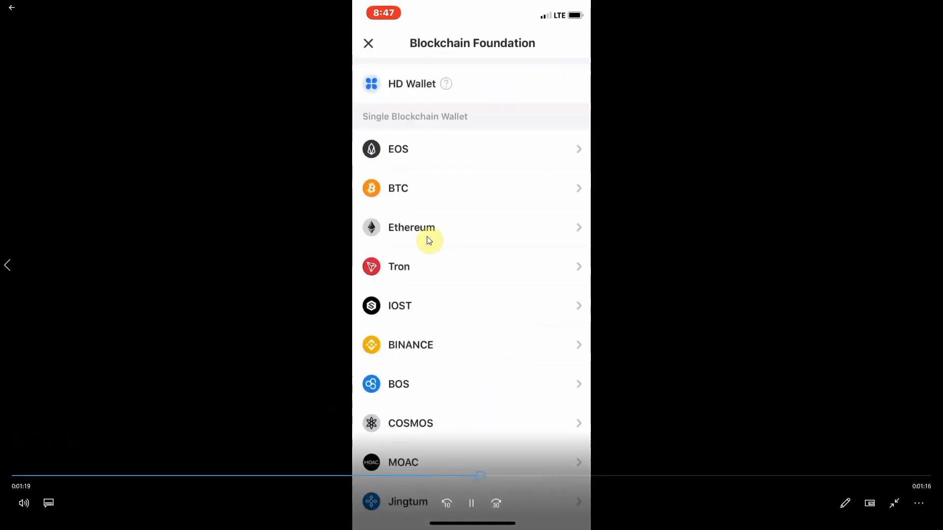
left_click(399, 267)
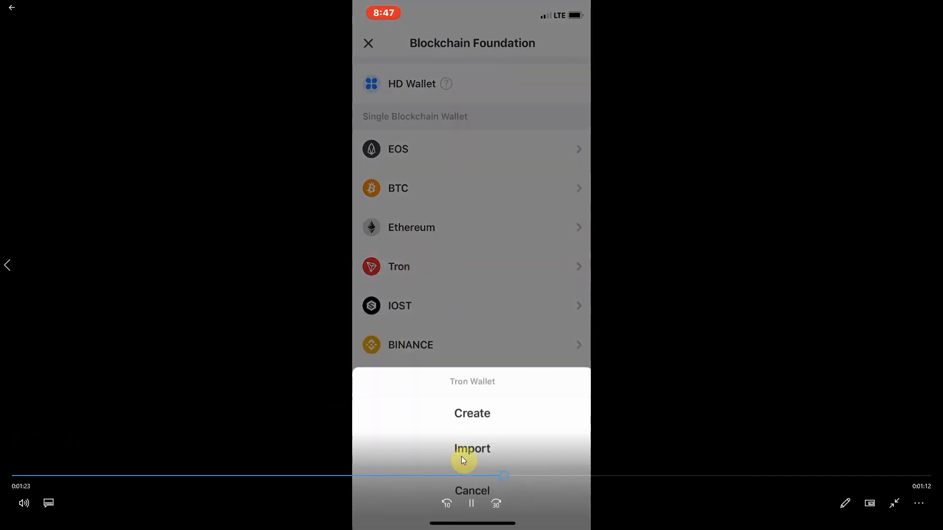
left_click(472, 449)
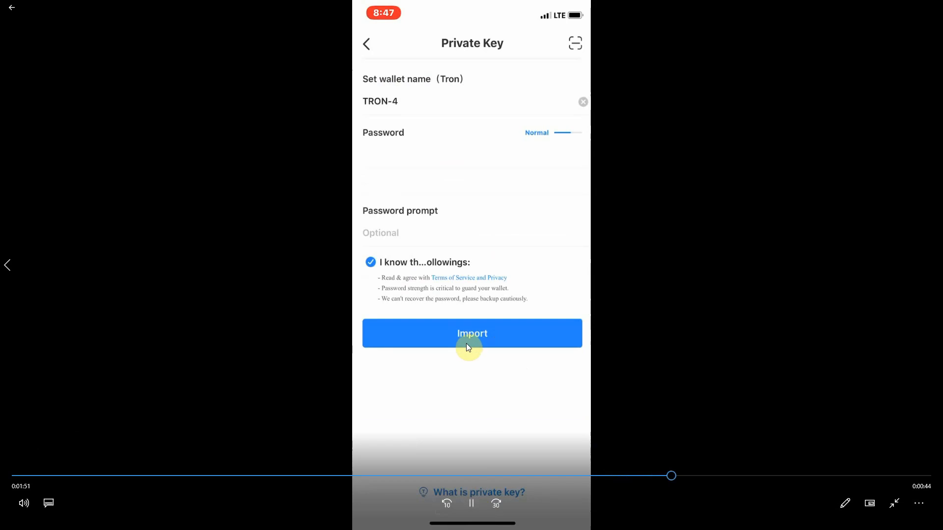
Import the TRON-4 wallet from its private key and bring up token search
left_click(473, 333)
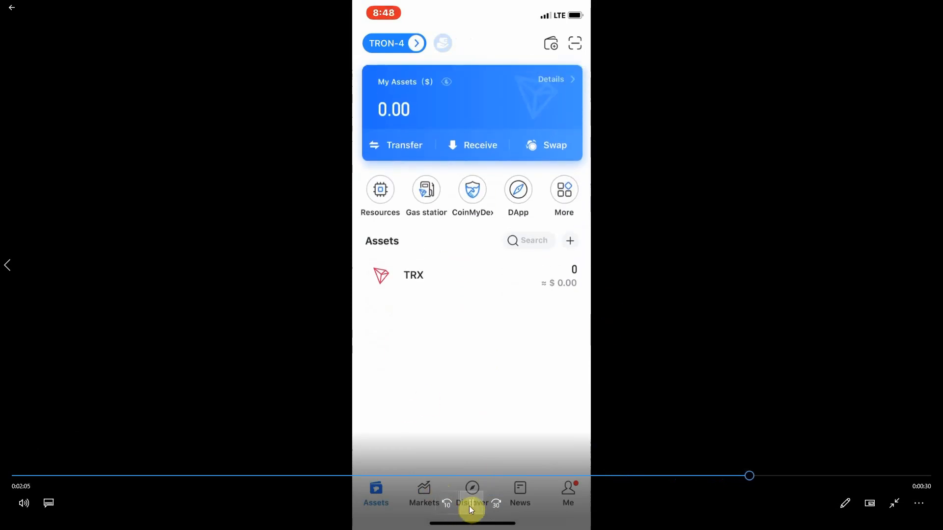
left_click(569, 240)
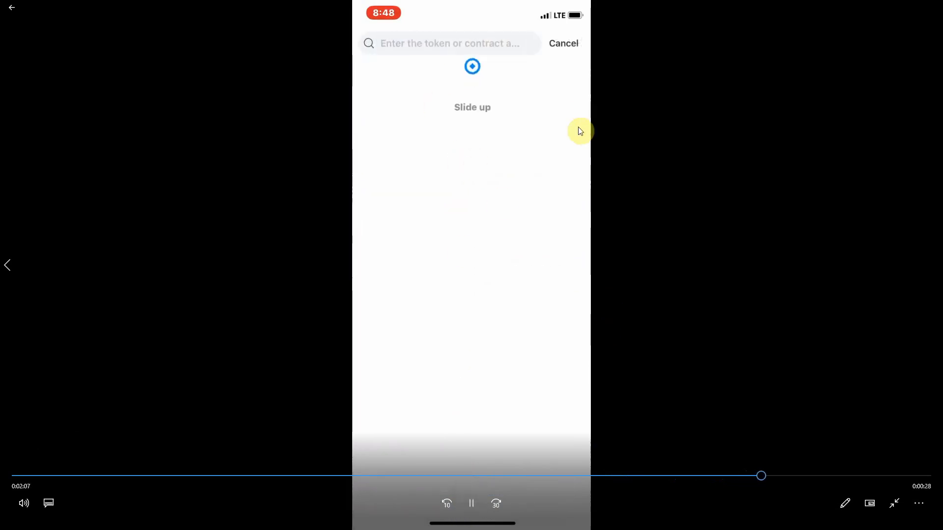
Search for 'Dp' and add the DPC token to the TRON-4 wallet
left_click(453, 43)
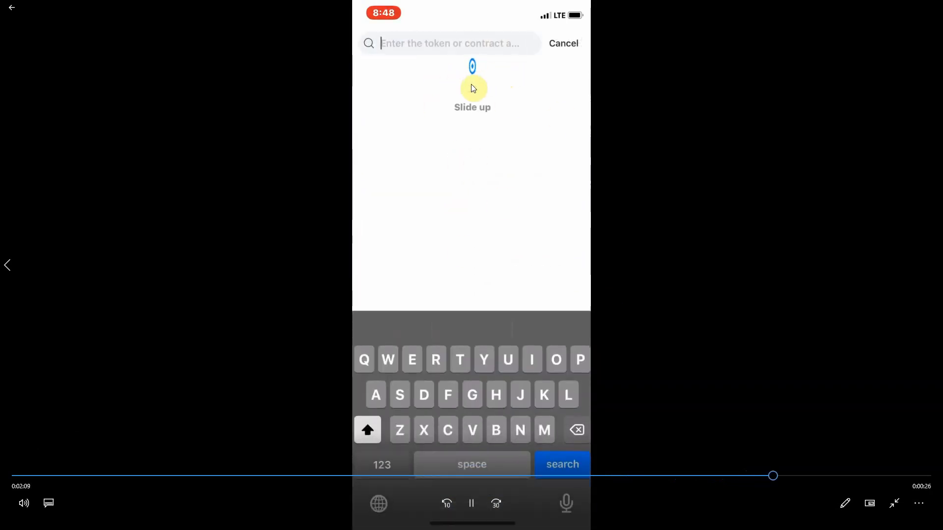
type("Dpc")
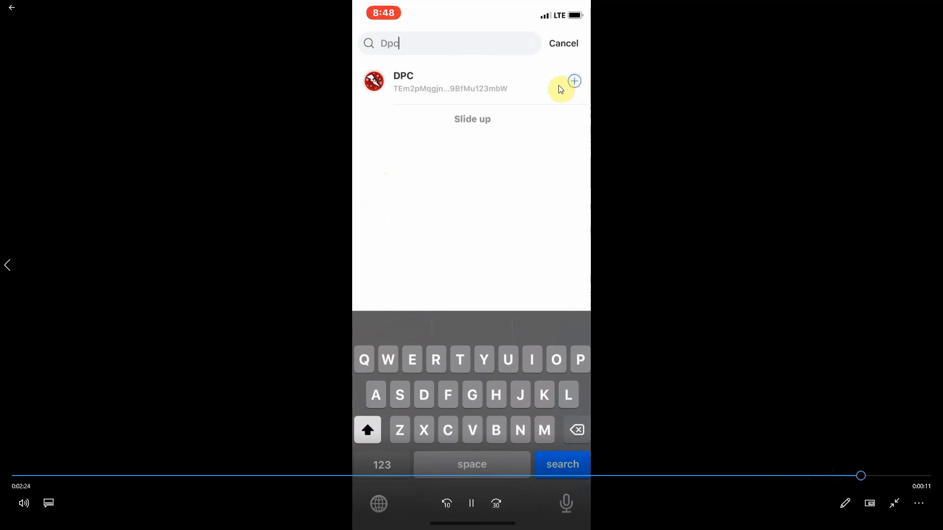
left_click(403, 82)
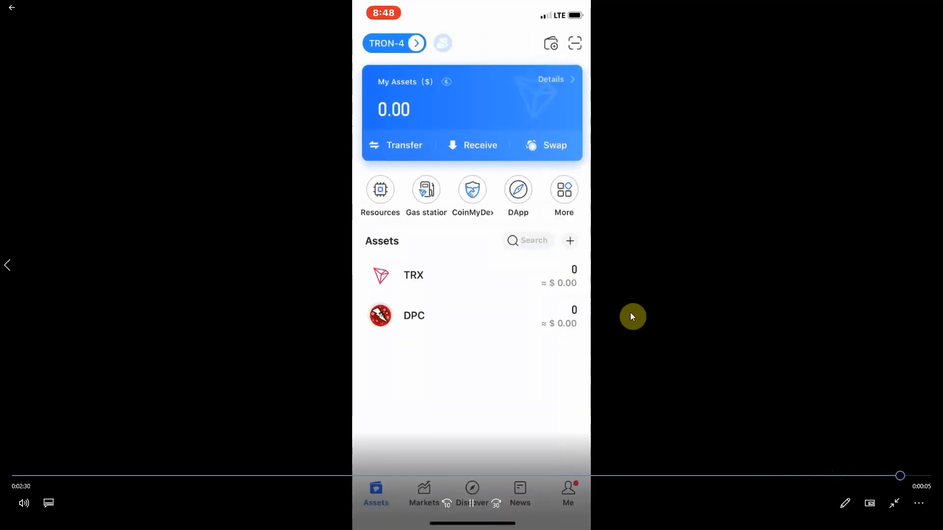
mouse_move(638, 316)
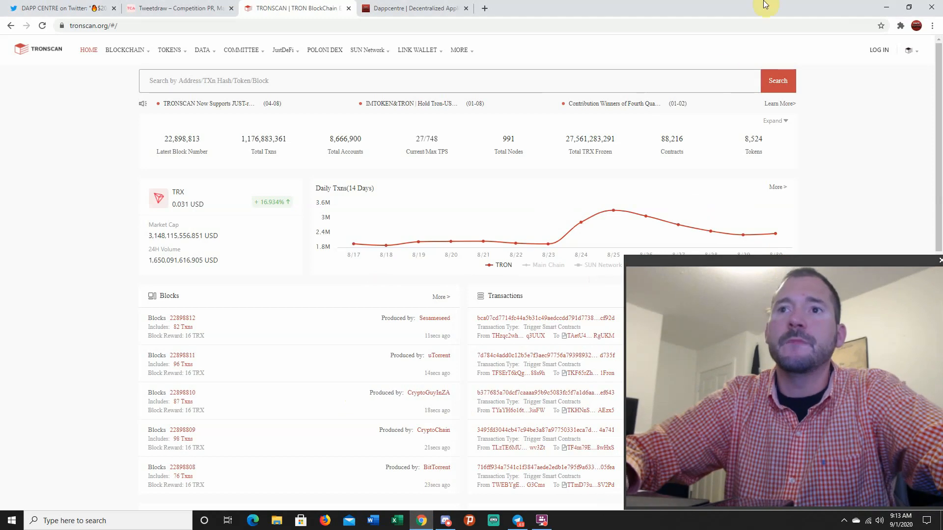
Unlock the TronLink extension with the password and show all wallet accounts
left_click(901, 26)
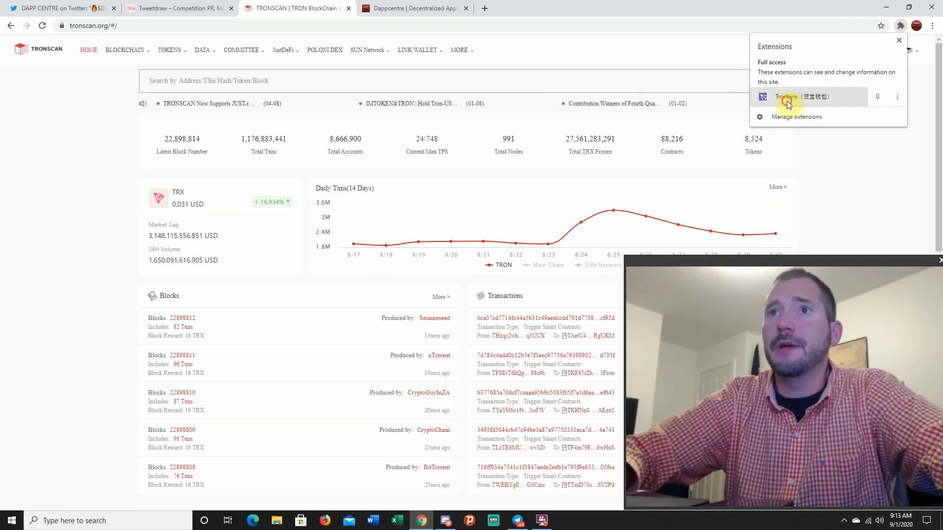
left_click(786, 97)
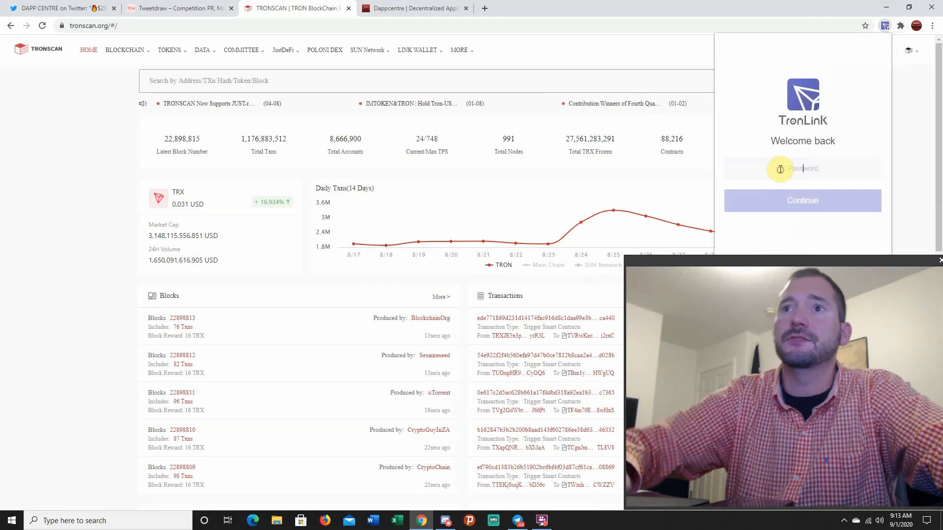
left_click(803, 201)
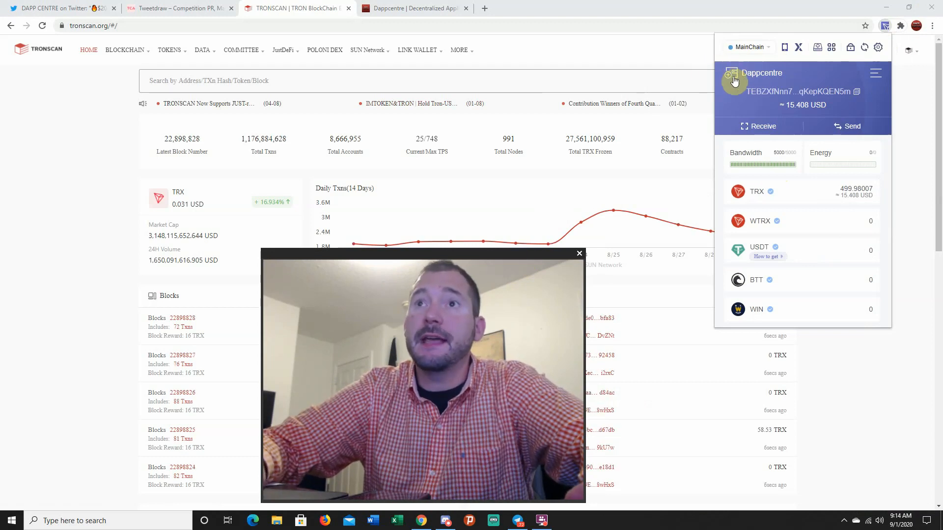
left_click(734, 80)
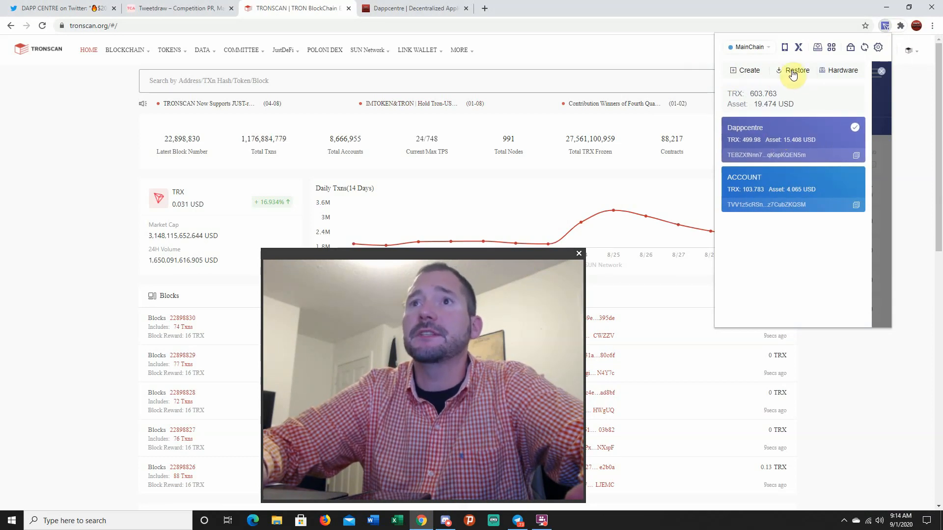
left_click(796, 70)
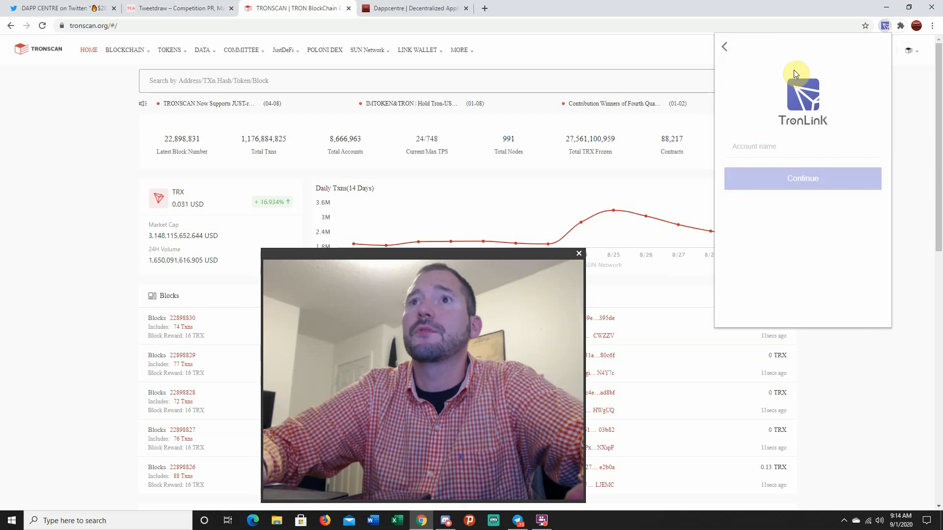
type("sfaf")
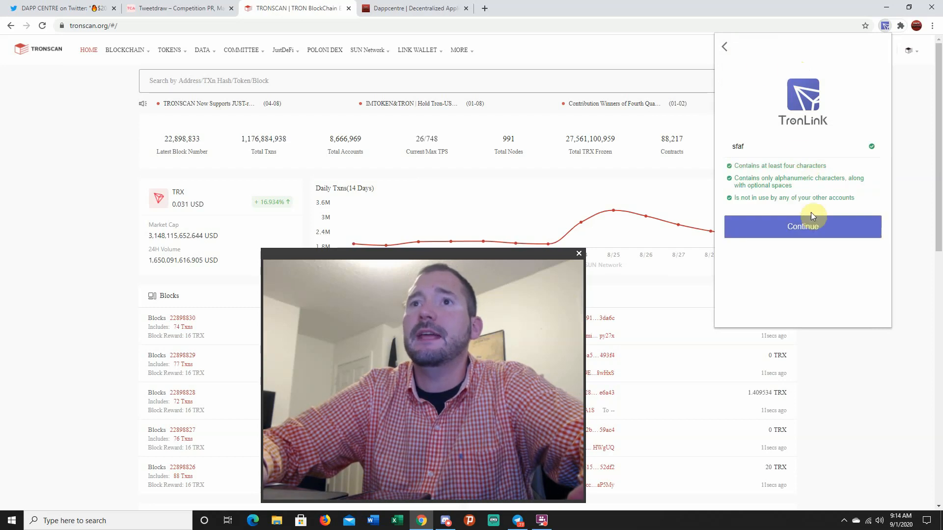
left_click(802, 227)
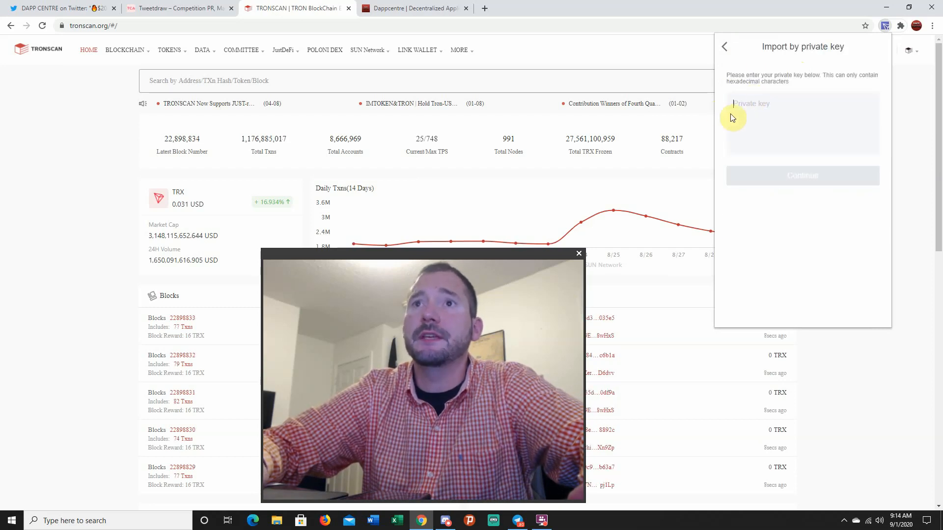
mouse_move(474, 154)
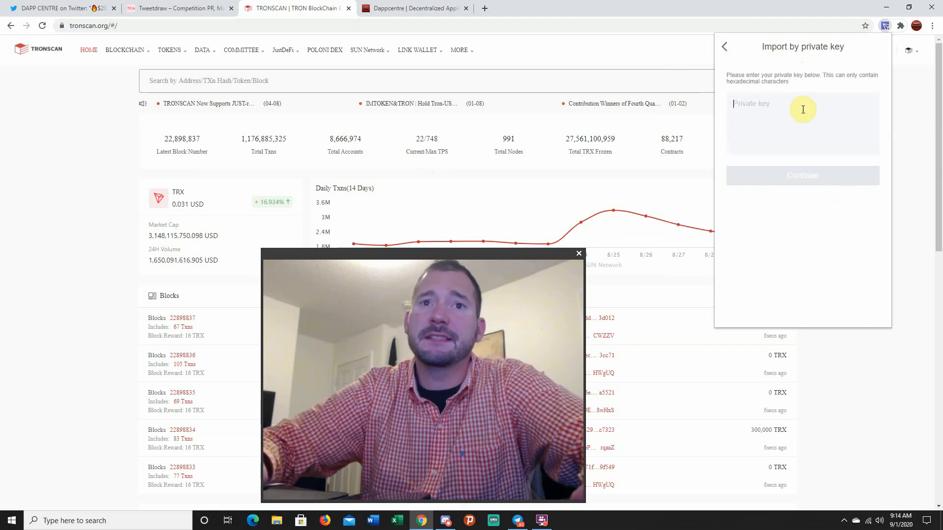
left_click(725, 51)
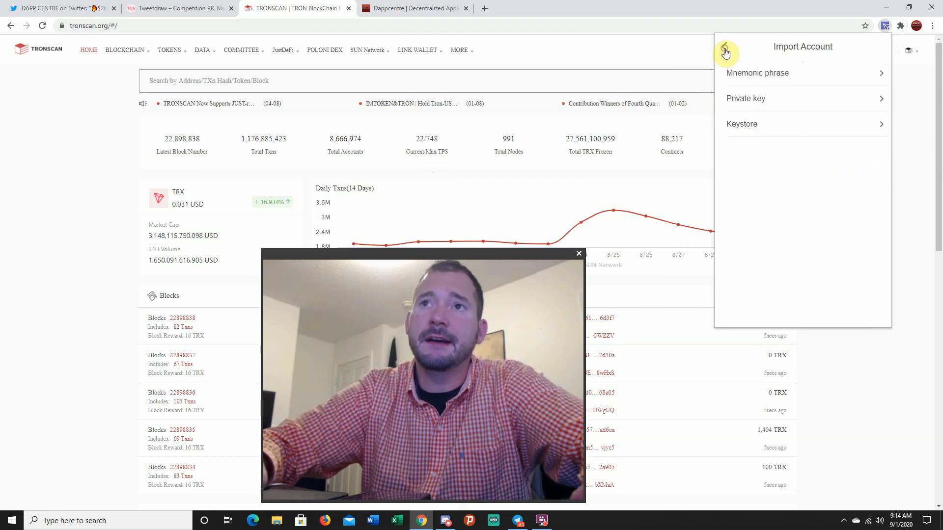
left_click(725, 50)
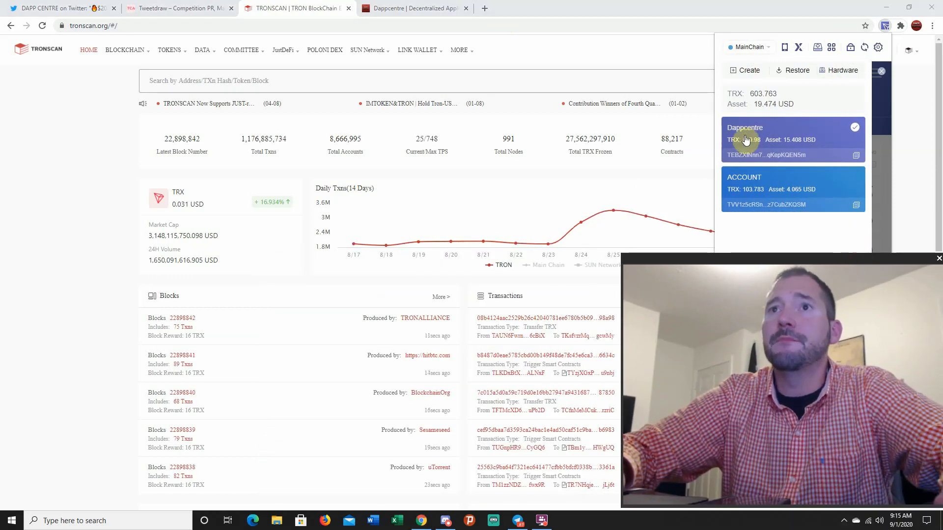
View the Dappcentre account's 499.98007 TRX balance and dismiss its options menu
left_click(781, 139)
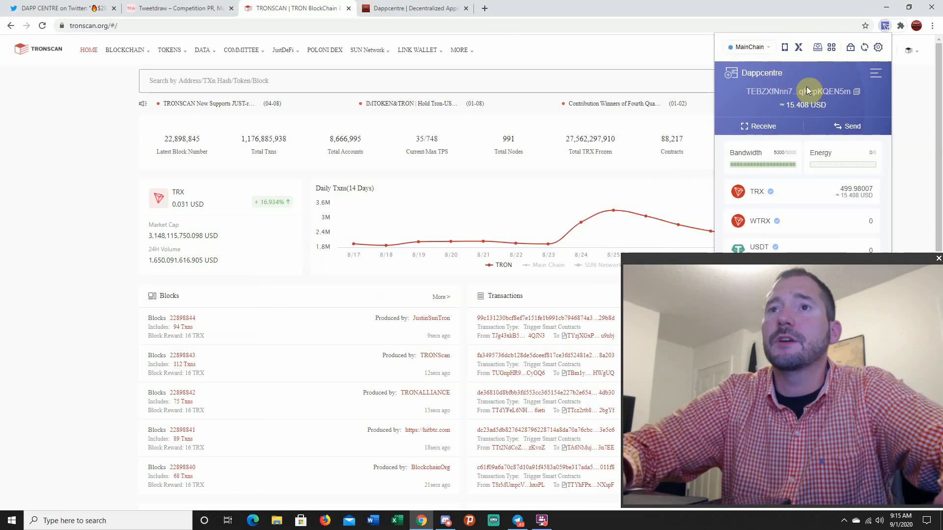
left_click(876, 74)
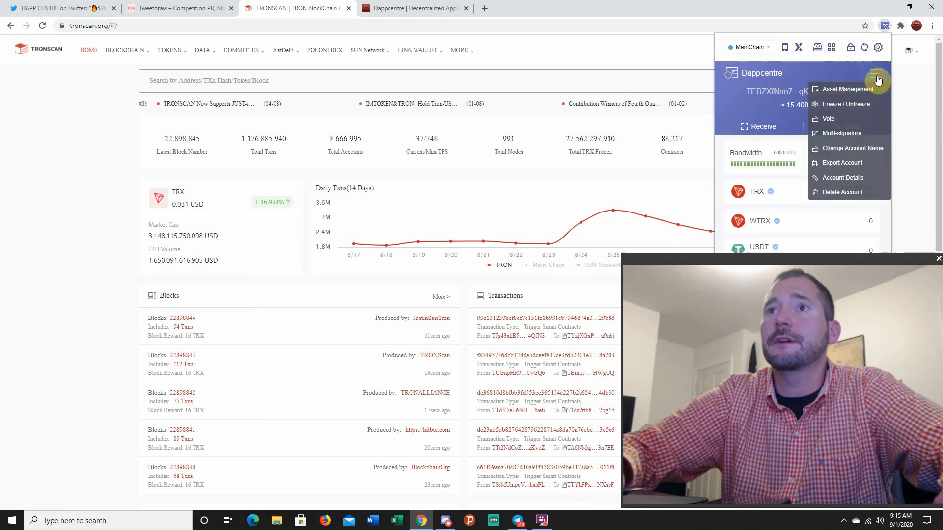
left_click(843, 163)
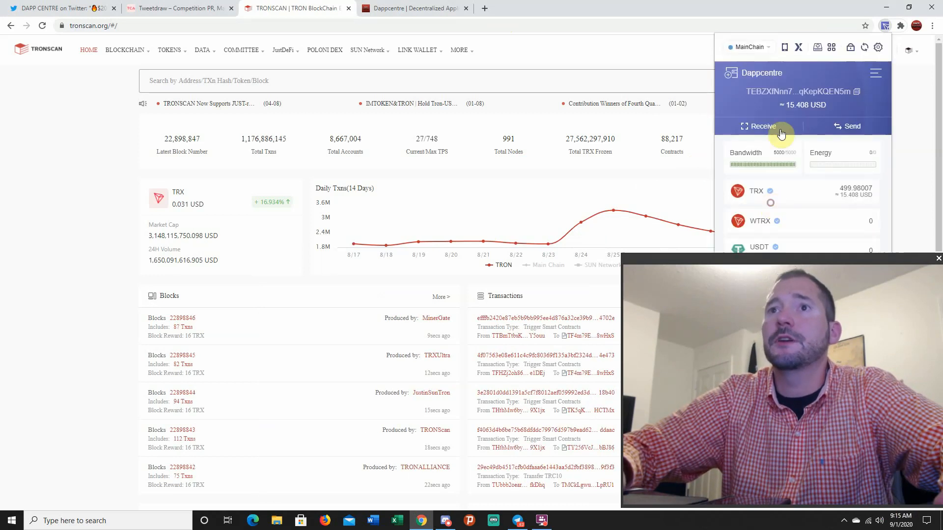
mouse_move(757, 215)
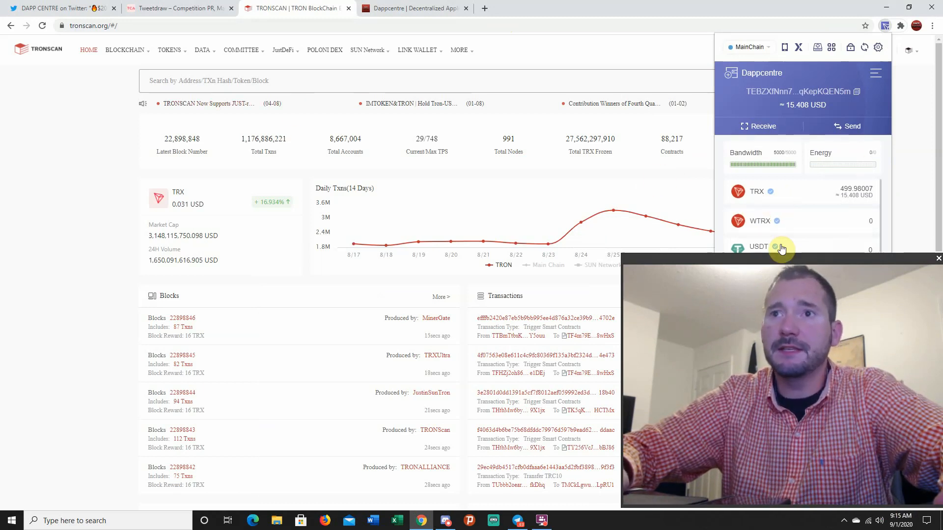
Close the TronLink popup, leaving the Tronscan home page
left_click(857, 93)
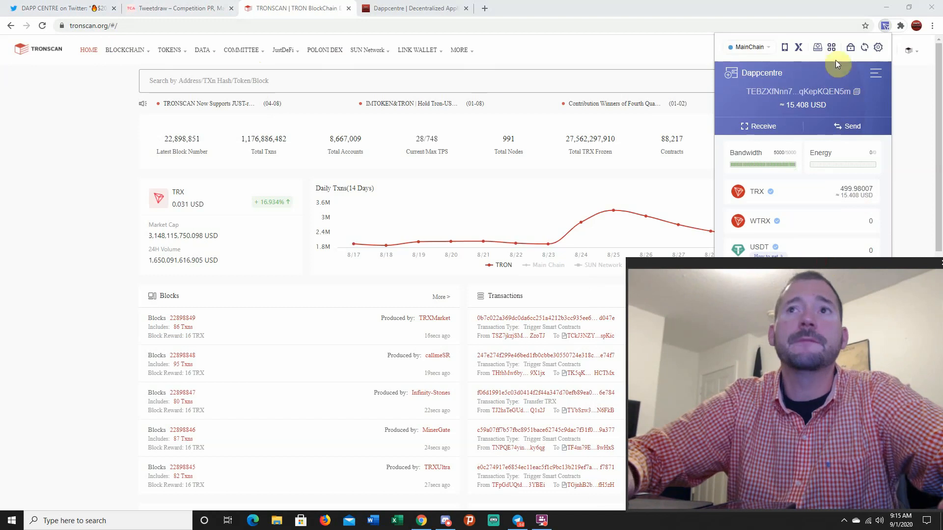
left_click(857, 92)
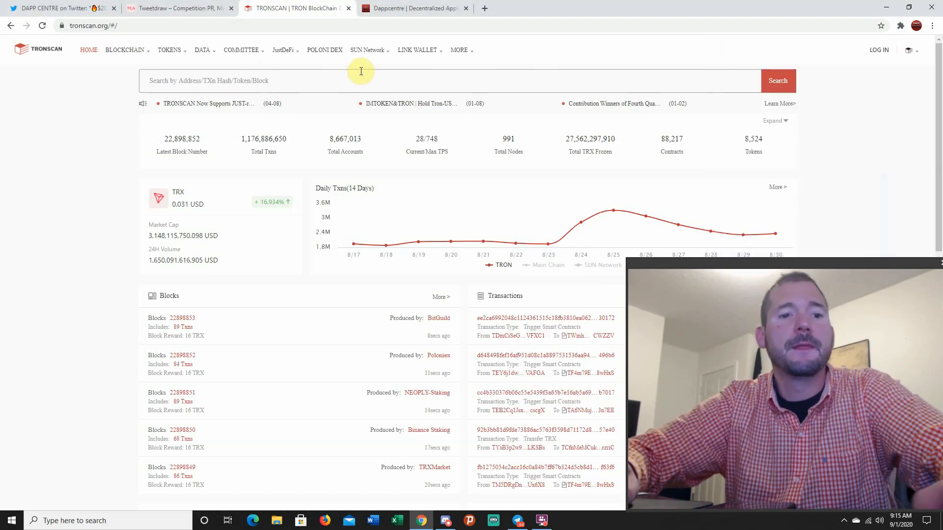
Search the wallet address on Tronscan and scroll to its TRX and DPC token balances
left_click(778, 80)
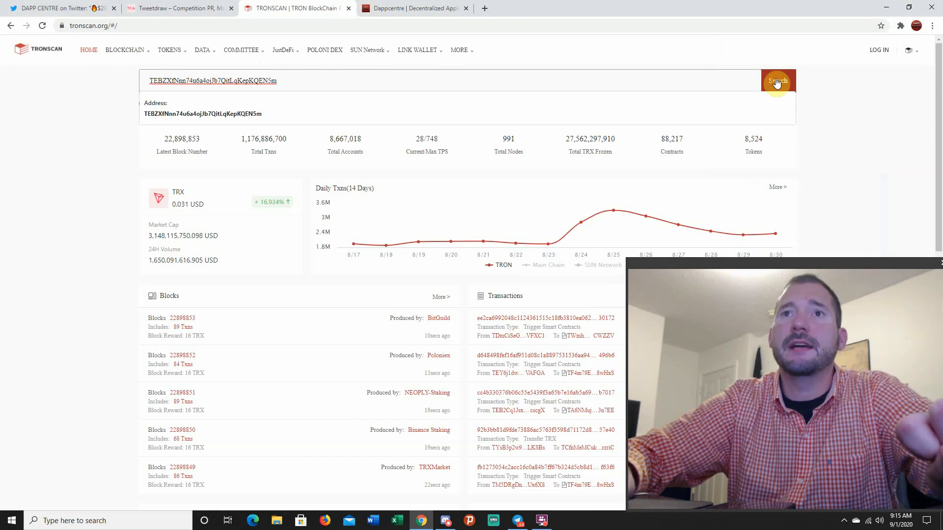
left_click(776, 81)
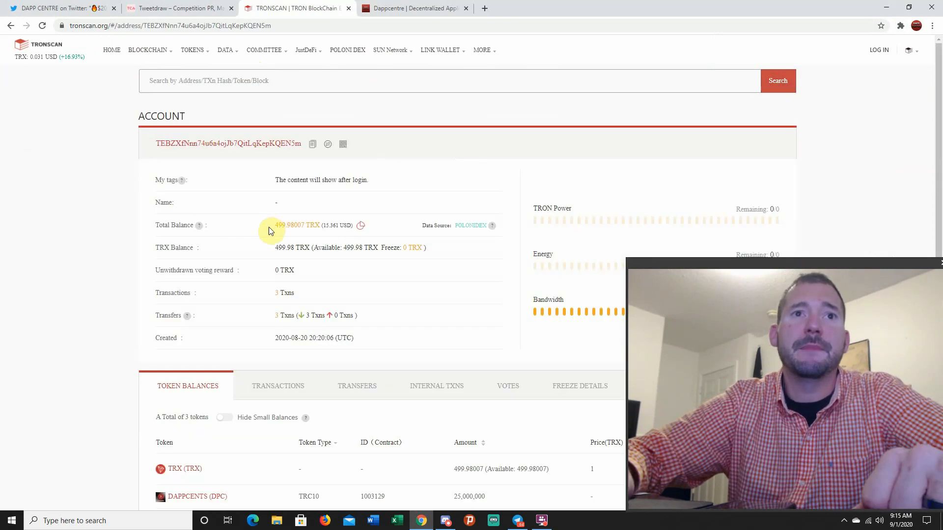
scroll("down", 3)
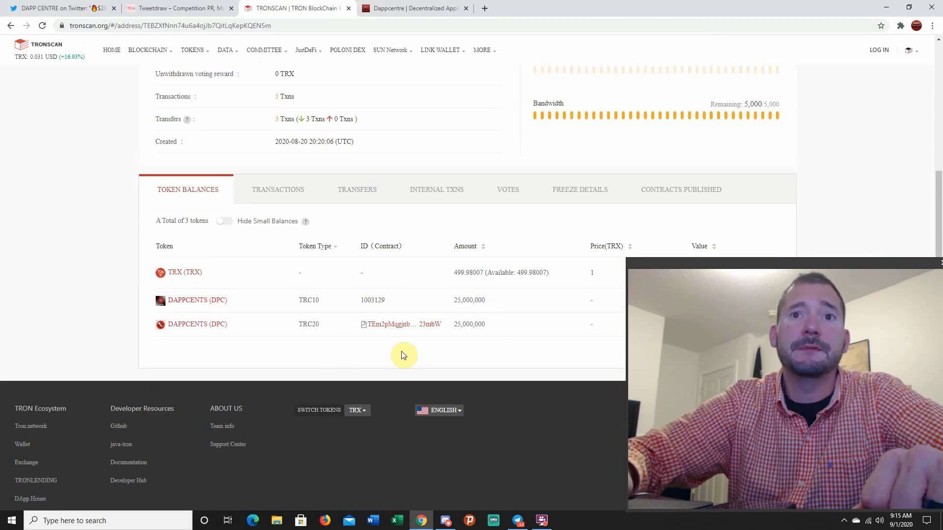
mouse_move(634, 302)
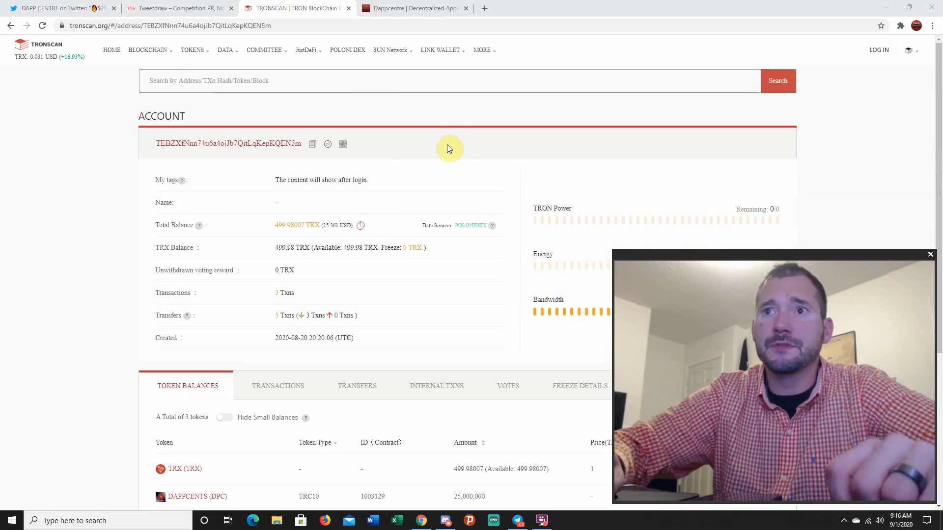
mouse_move(572, 193)
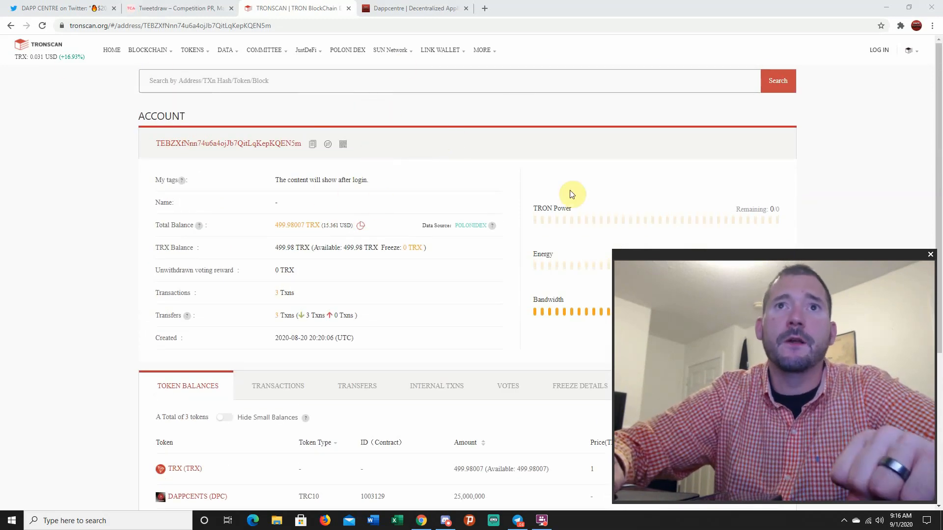
Bring up Link Wallet > Import a Wallet by private key
left_click(440, 50)
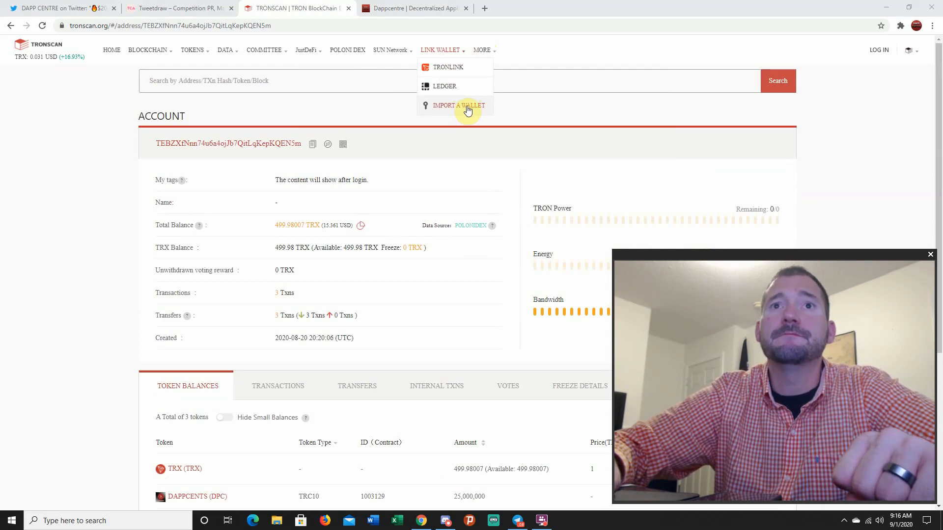
left_click(458, 105)
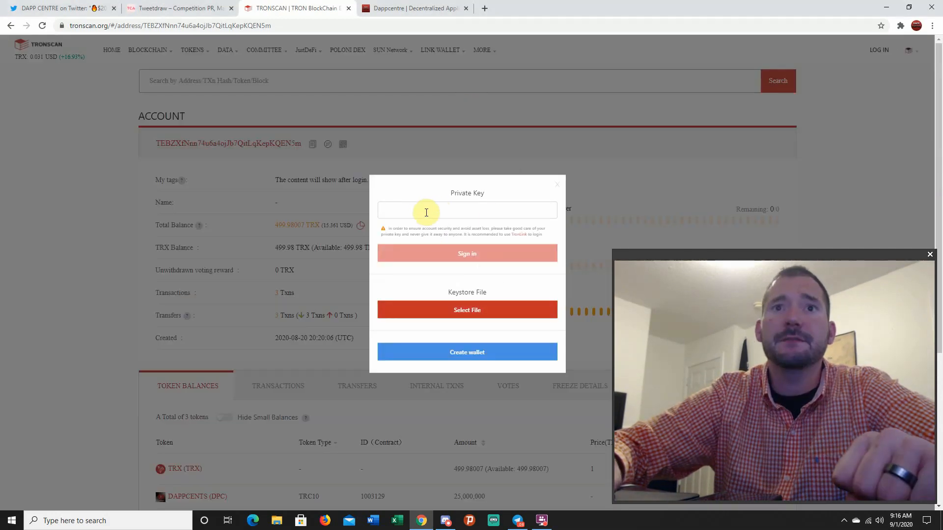
mouse_move(589, 175)
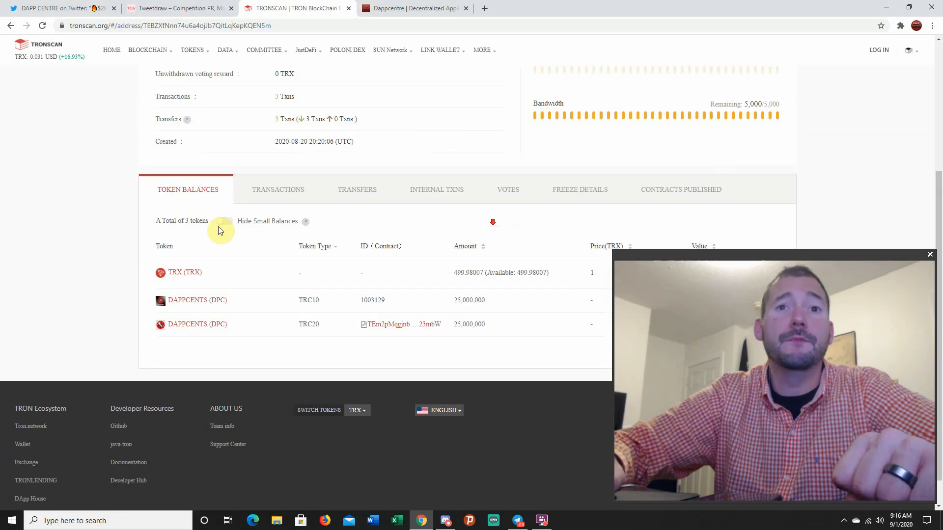
mouse_move(750, 178)
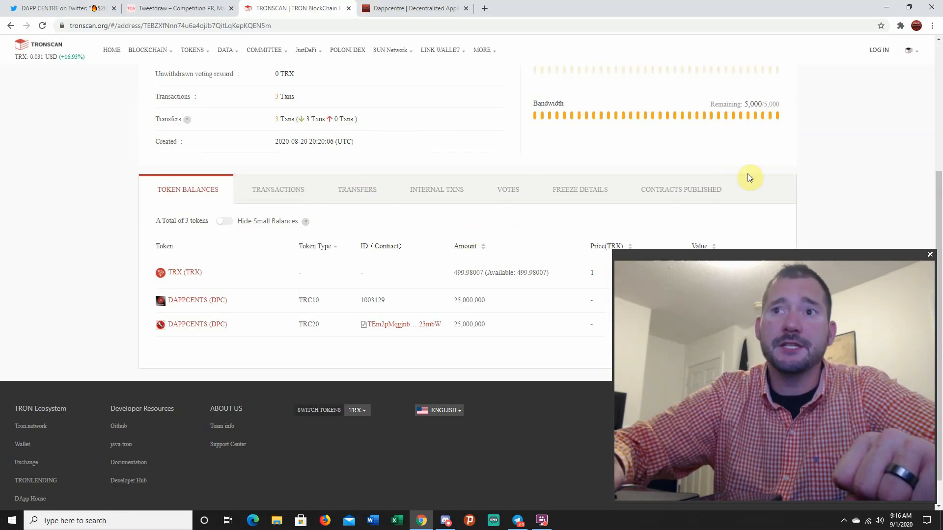
mouse_move(340, 247)
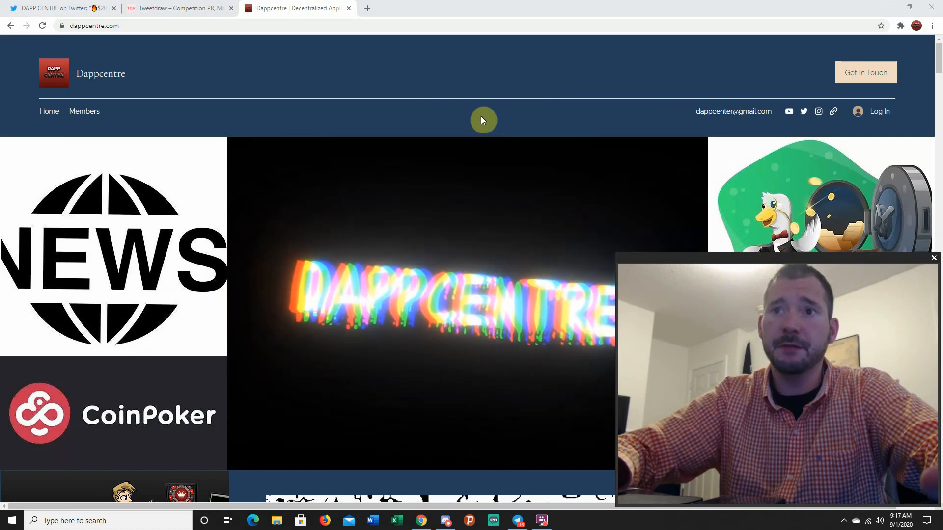
mouse_move(580, 102)
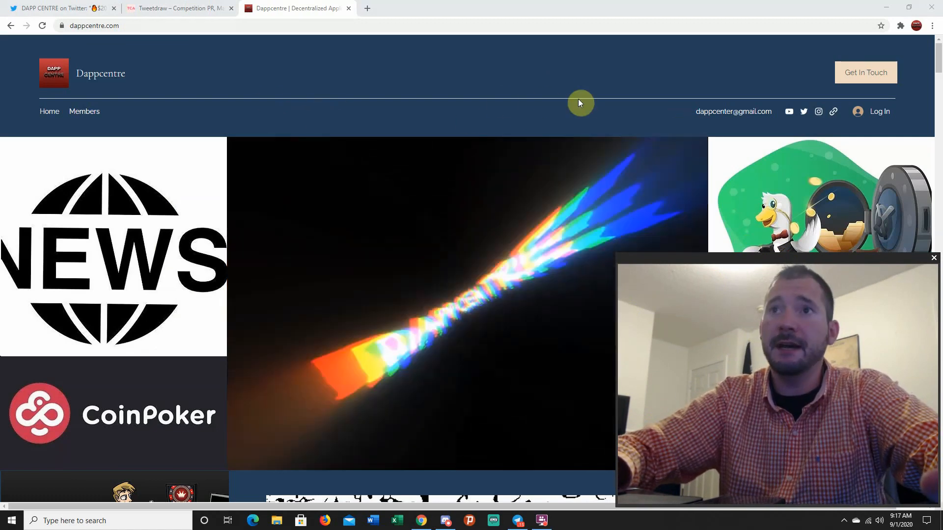
scroll("down", 3)
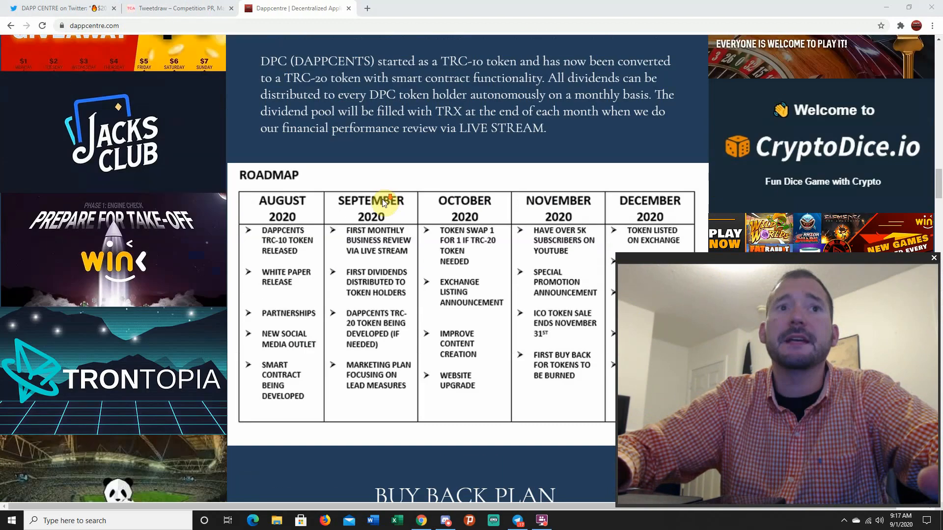
scroll("down", 3)
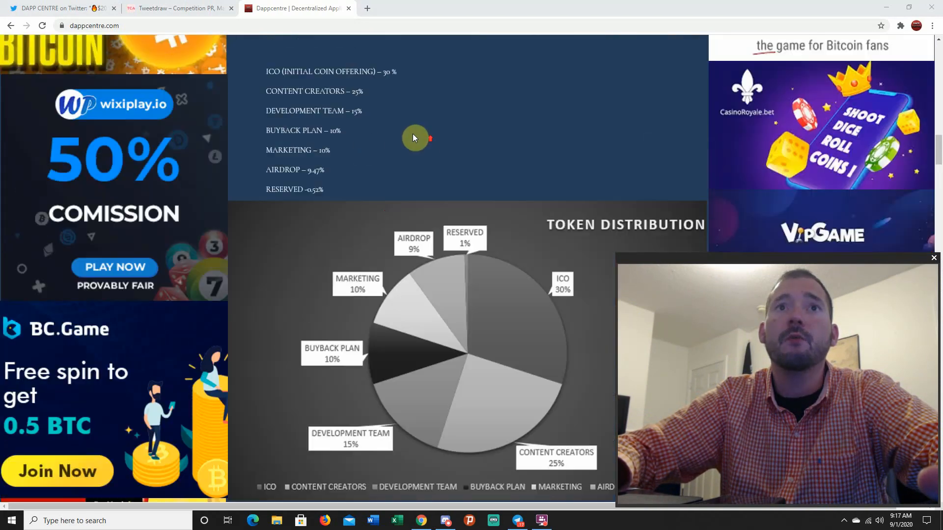
scroll("down", 3)
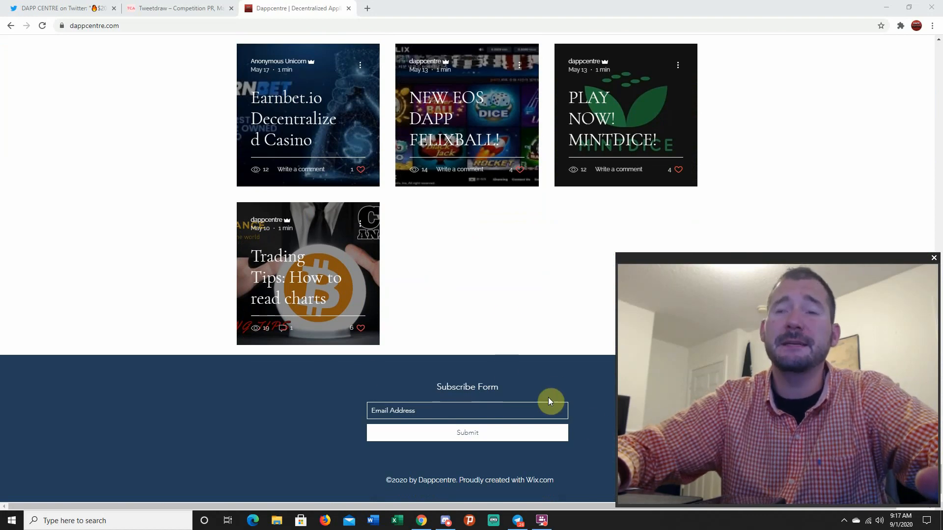
mouse_move(586, 412)
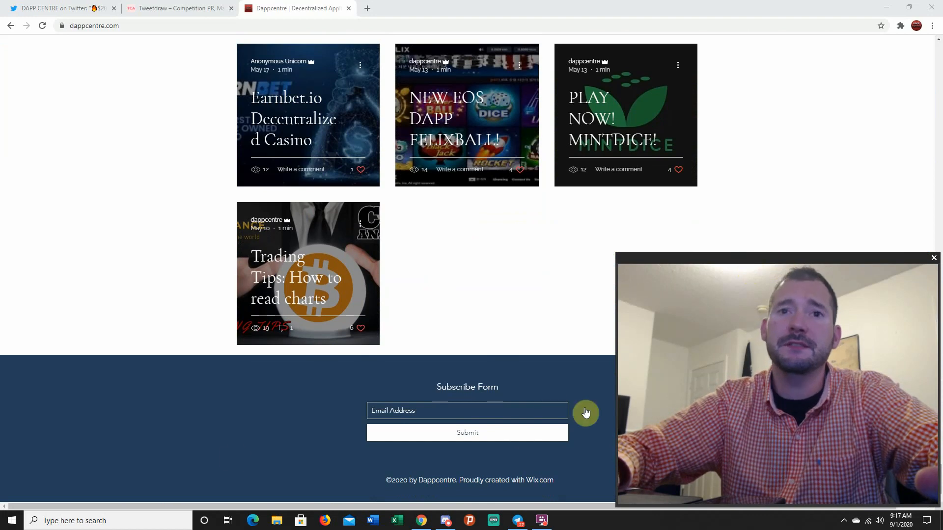
mouse_move(748, 267)
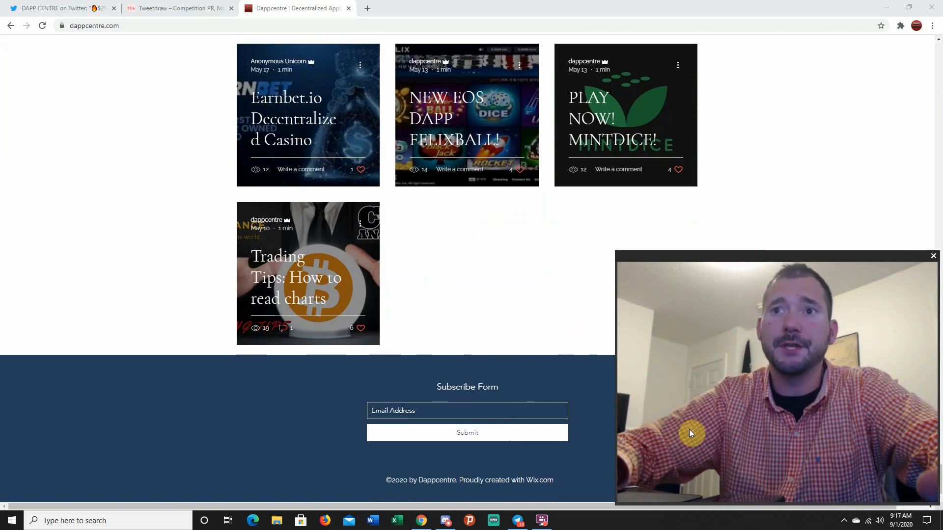
scroll("up", 3)
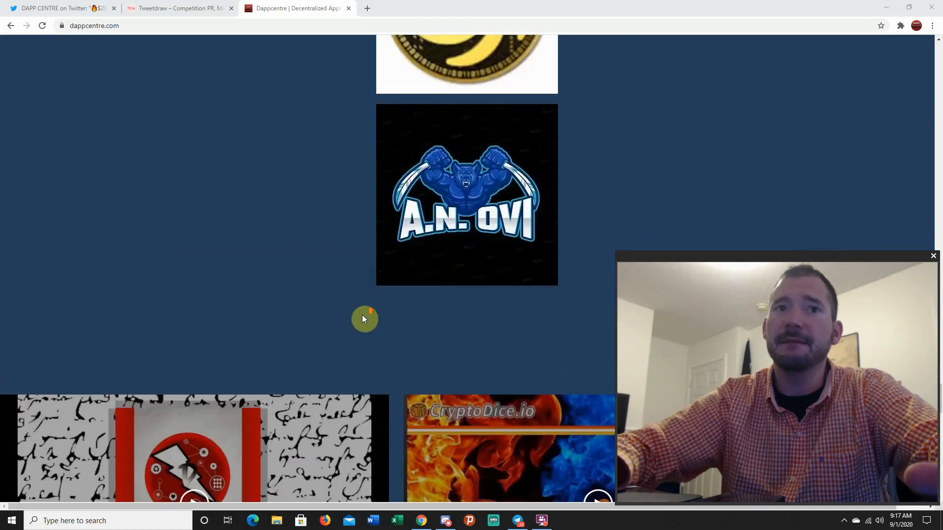
scroll("down", 3)
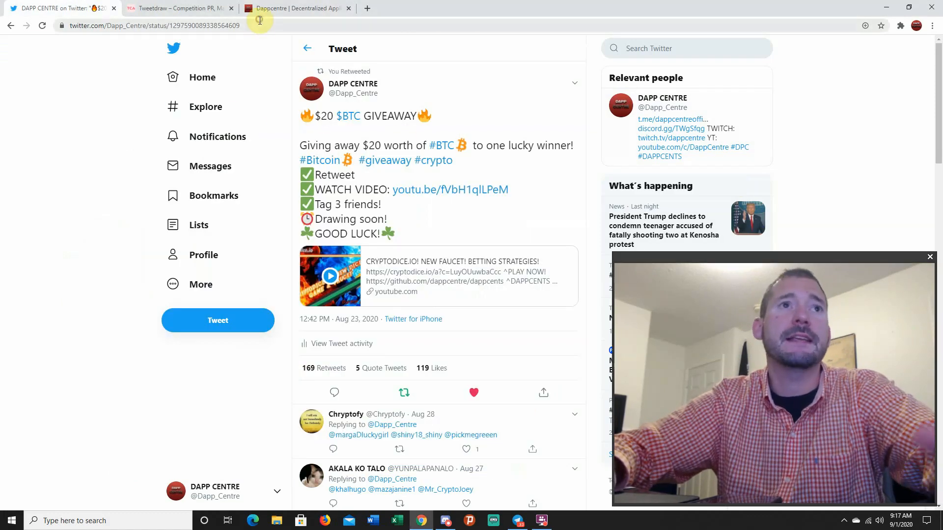
Draw a random winner from the giveaway tweet's 162 retweets in Tweetdraw, then return to Dappcentre
left_click(153, 25)
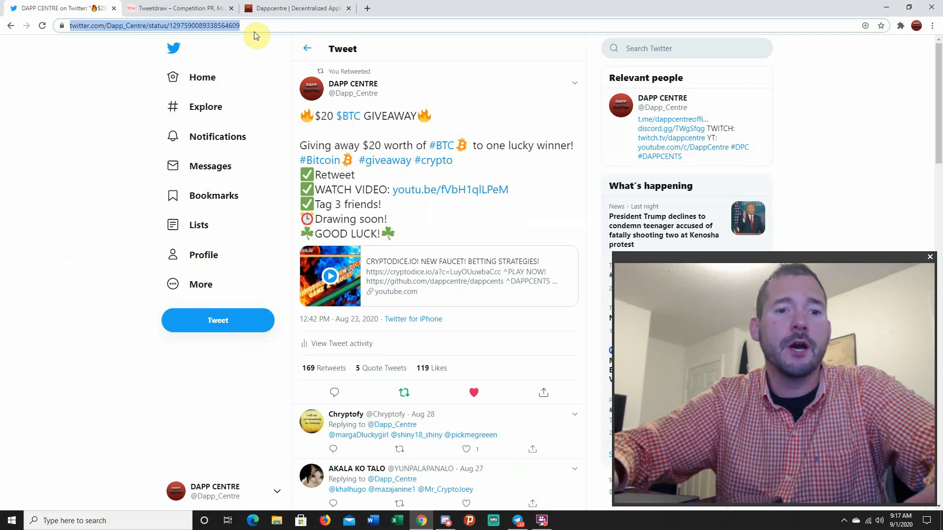
left_click(178, 8)
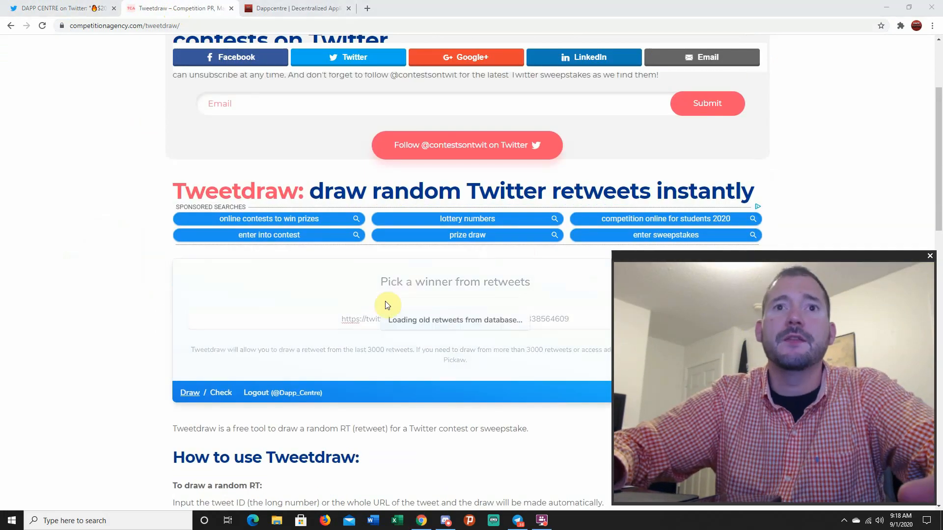
left_click(189, 392)
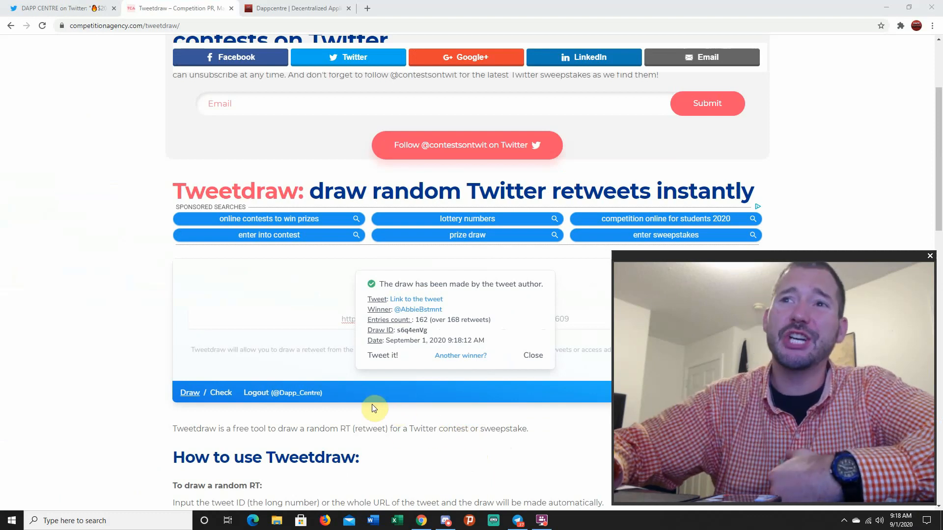
left_click(295, 8)
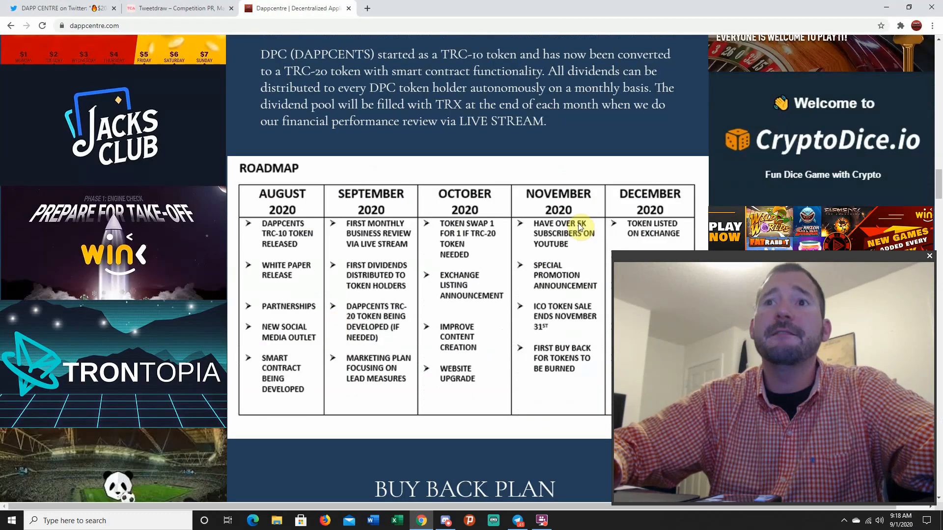